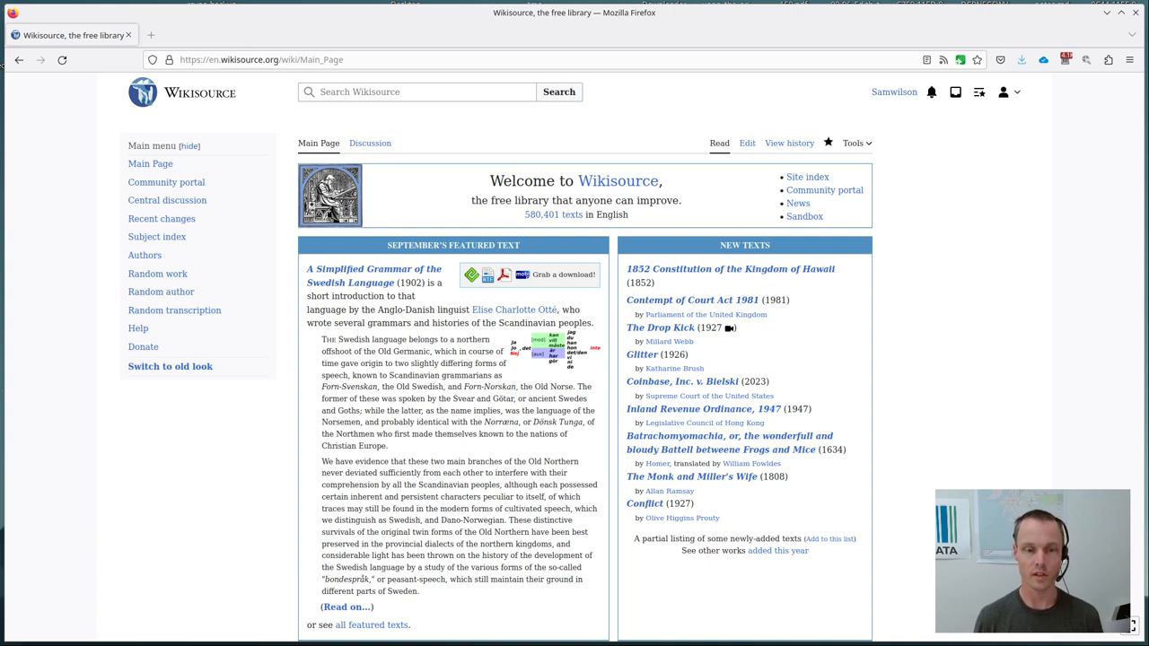
pyautogui.moveTo(409, 397)
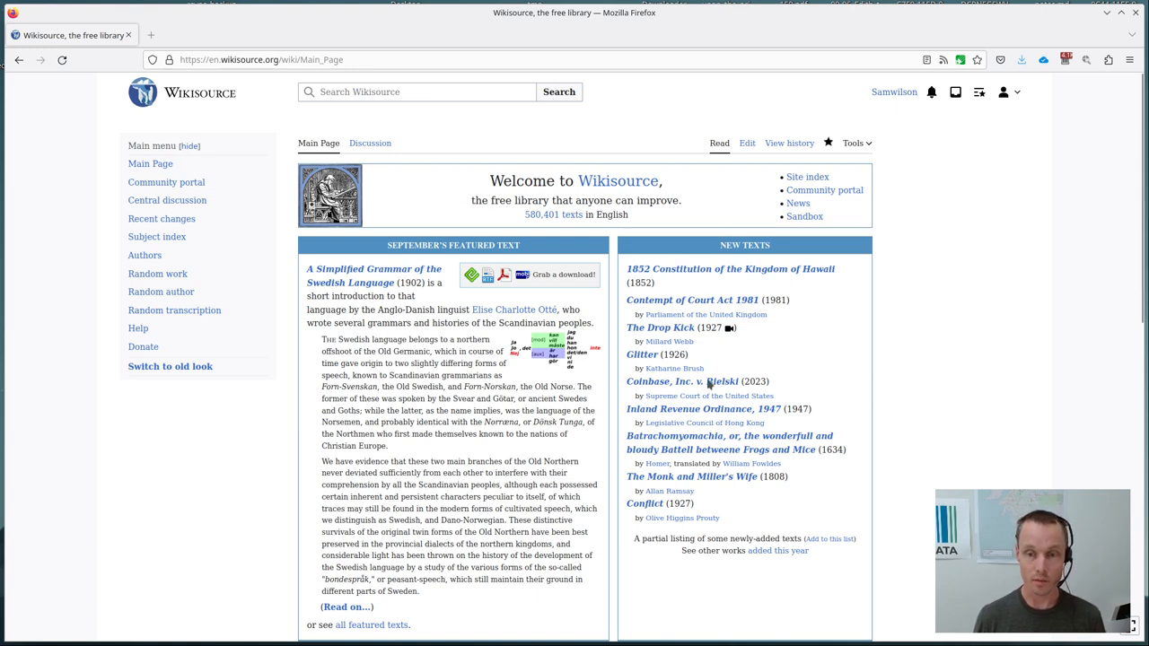
pyautogui.moveTo(406, 259)
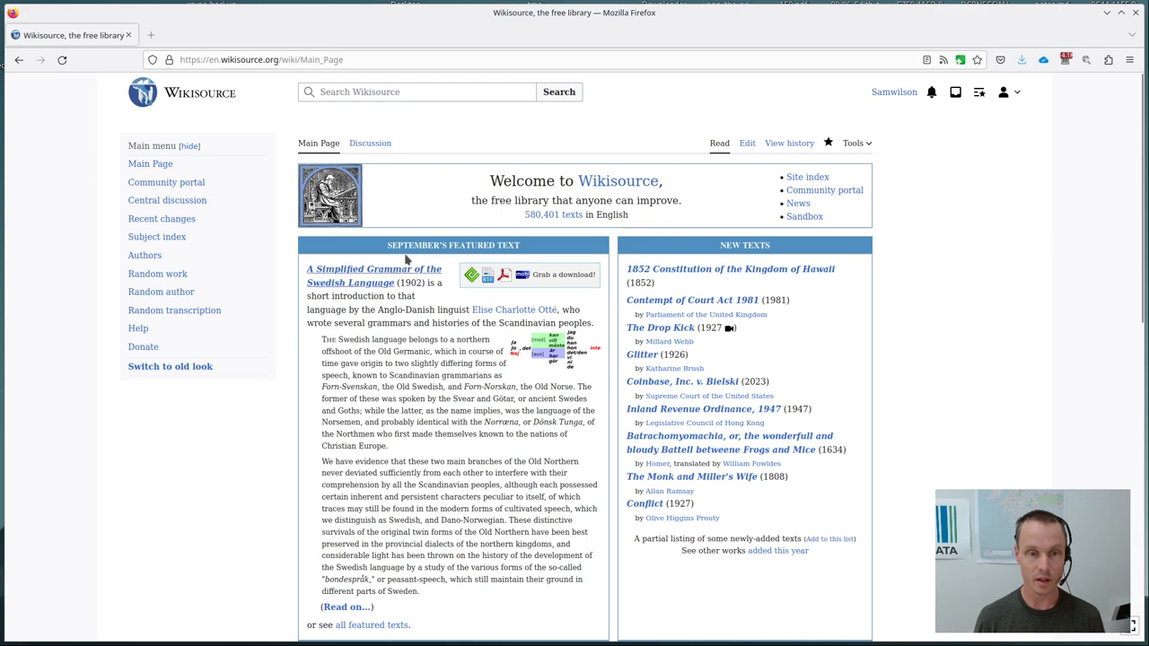
# - Open the Proofread of the Month page featuring Napoleon (1896) by T. P. O'Connor
pyautogui.scroll(-3)
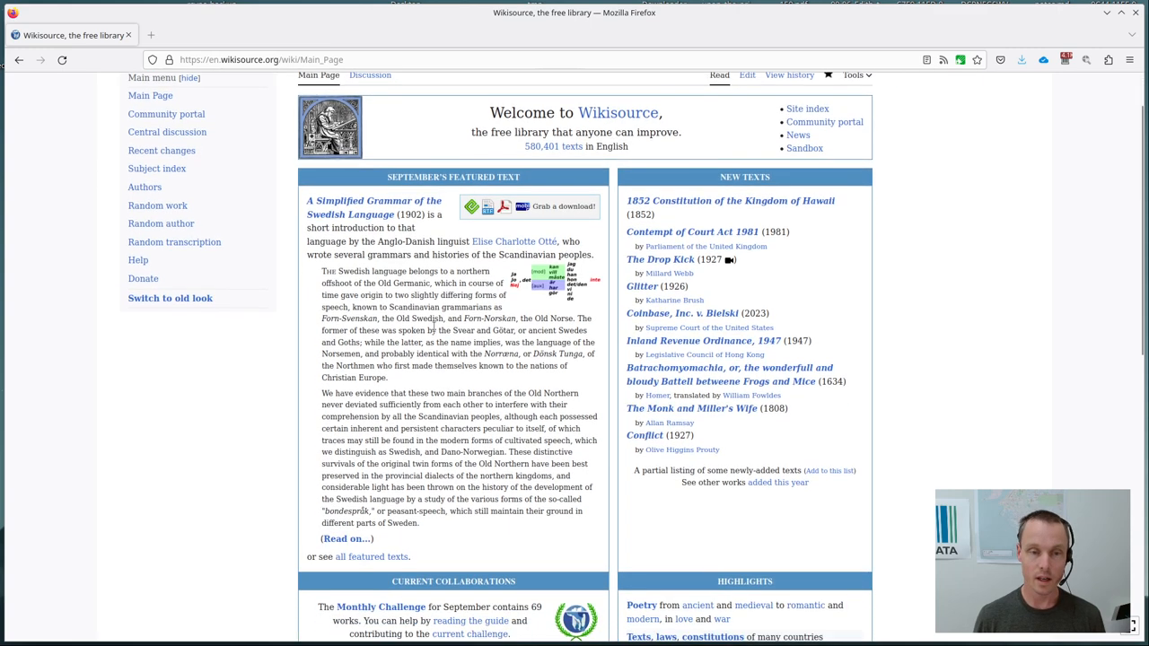
pyautogui.scroll(-3)
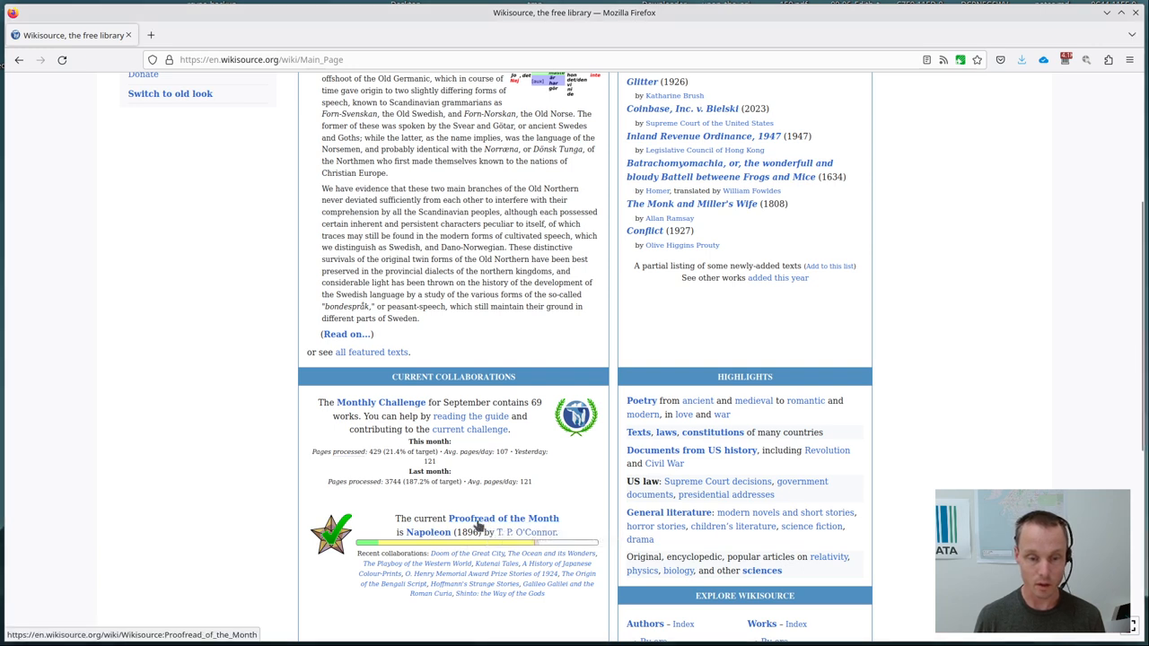
pyautogui.click(504, 518)
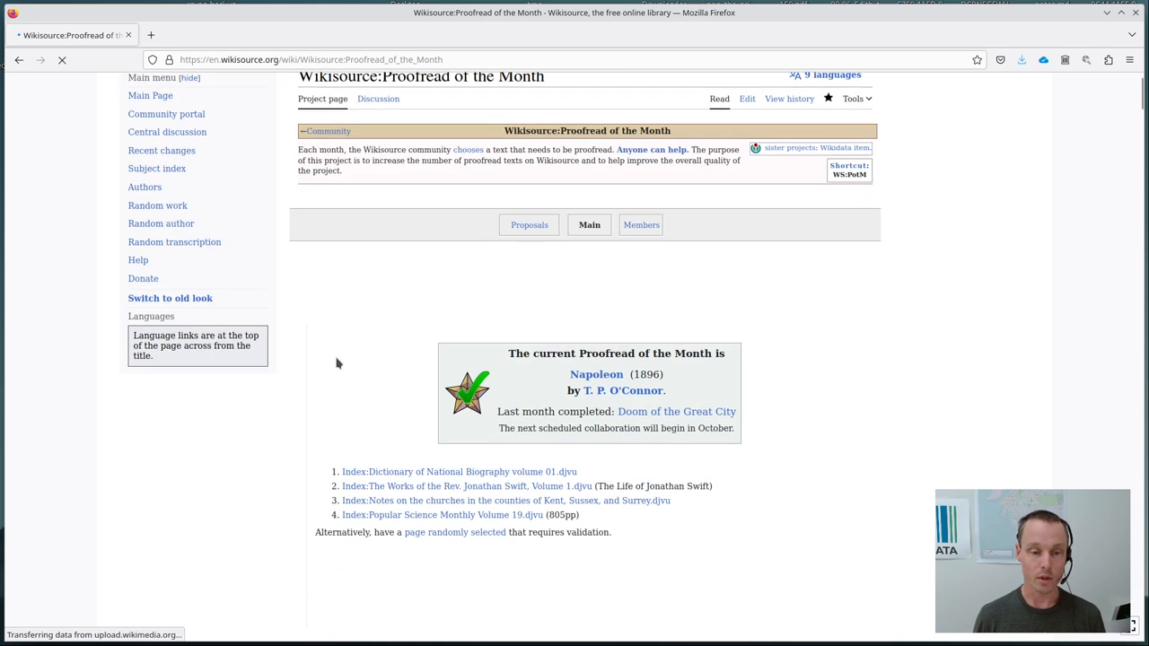
pyautogui.scroll(-3)
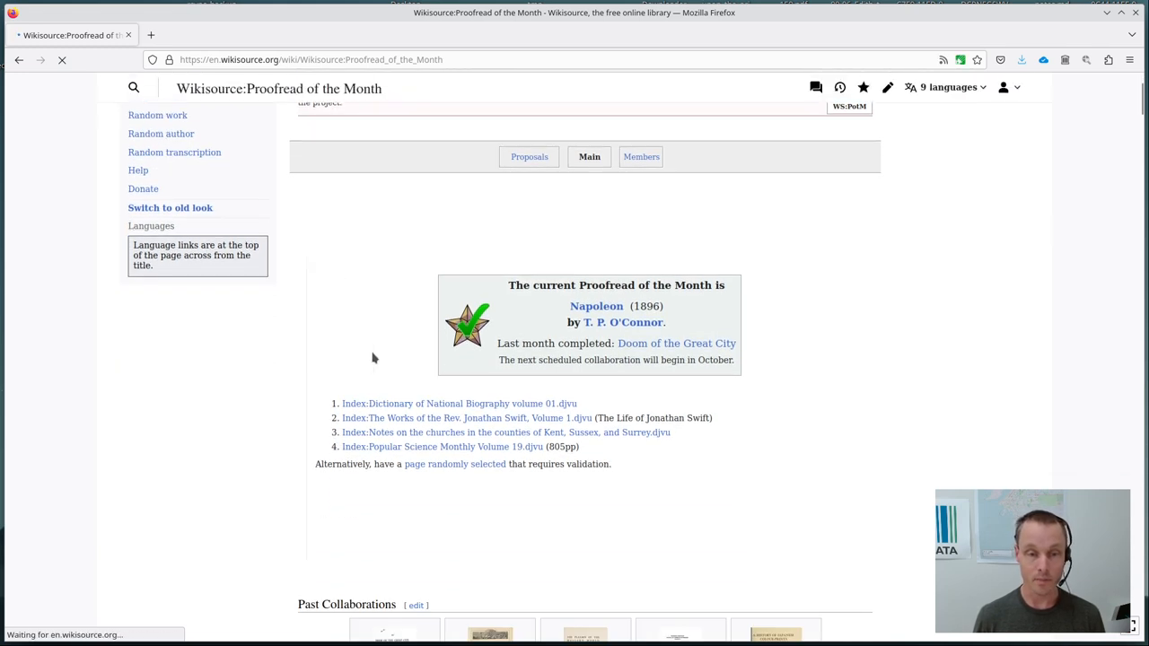
pyautogui.scroll(-3)
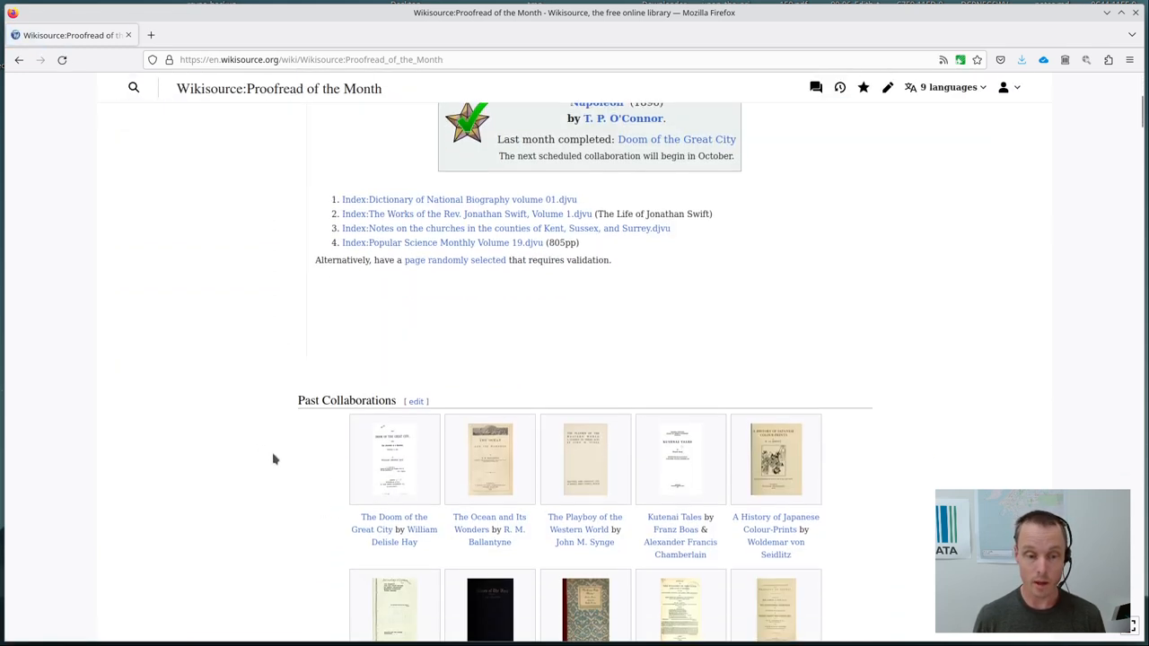
pyautogui.scroll(-3)
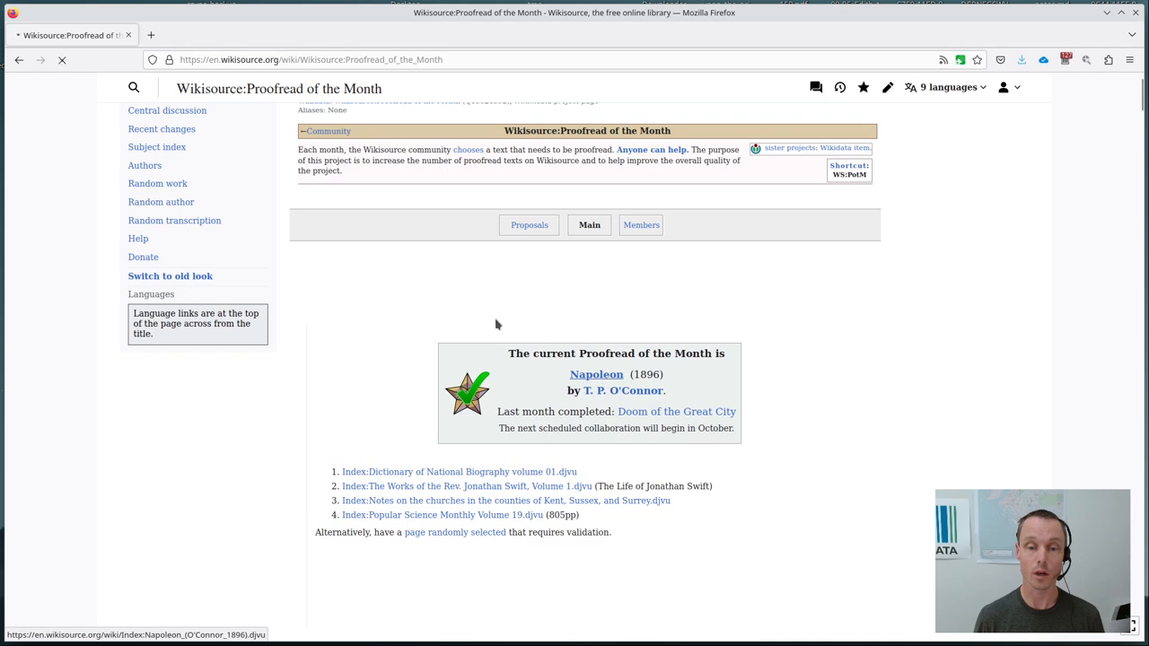
# - Open the Napoleon (O'Connor 1896) index page and review its page-status grid
pyautogui.click(596, 375)
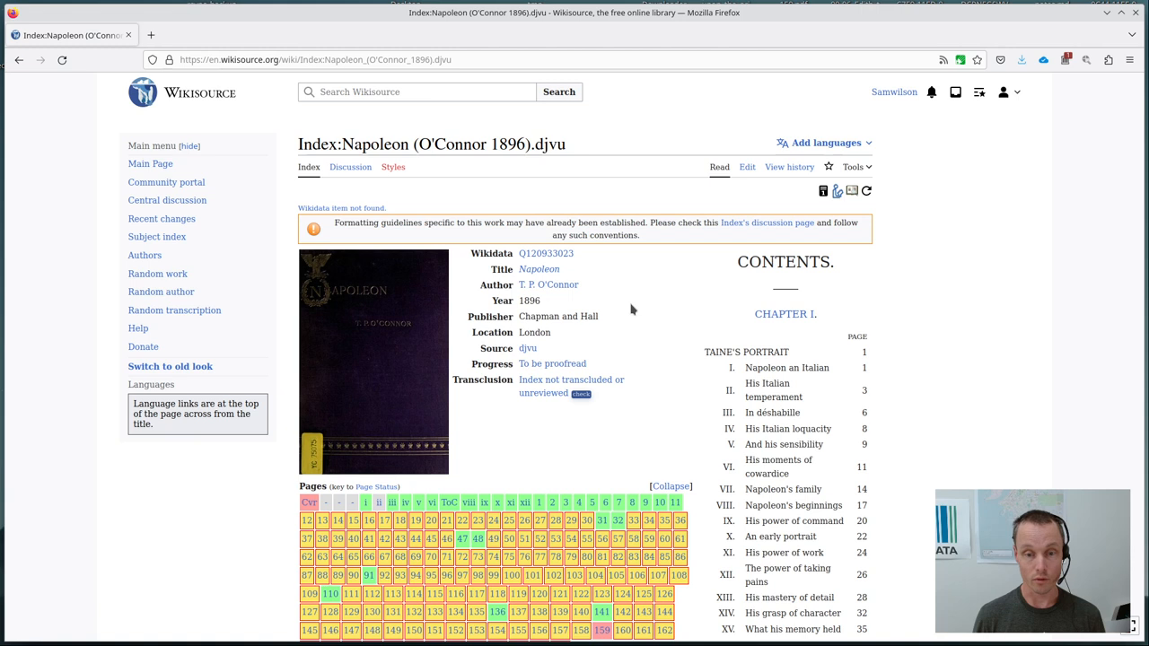
pyautogui.moveTo(480, 299)
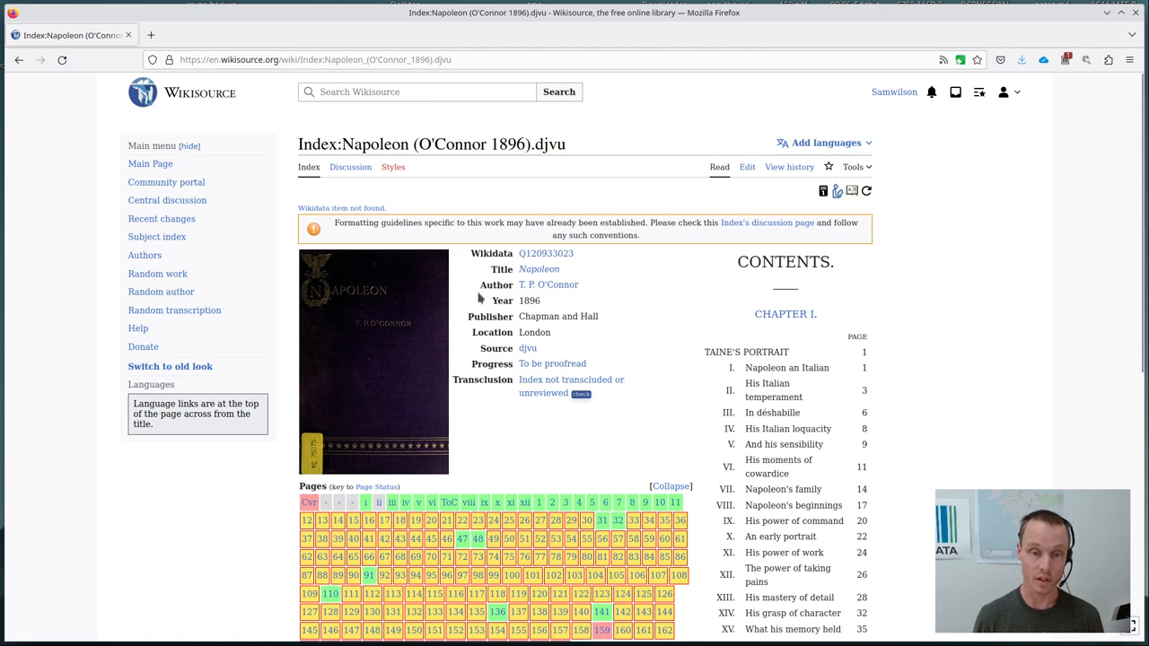
pyautogui.moveTo(615, 304)
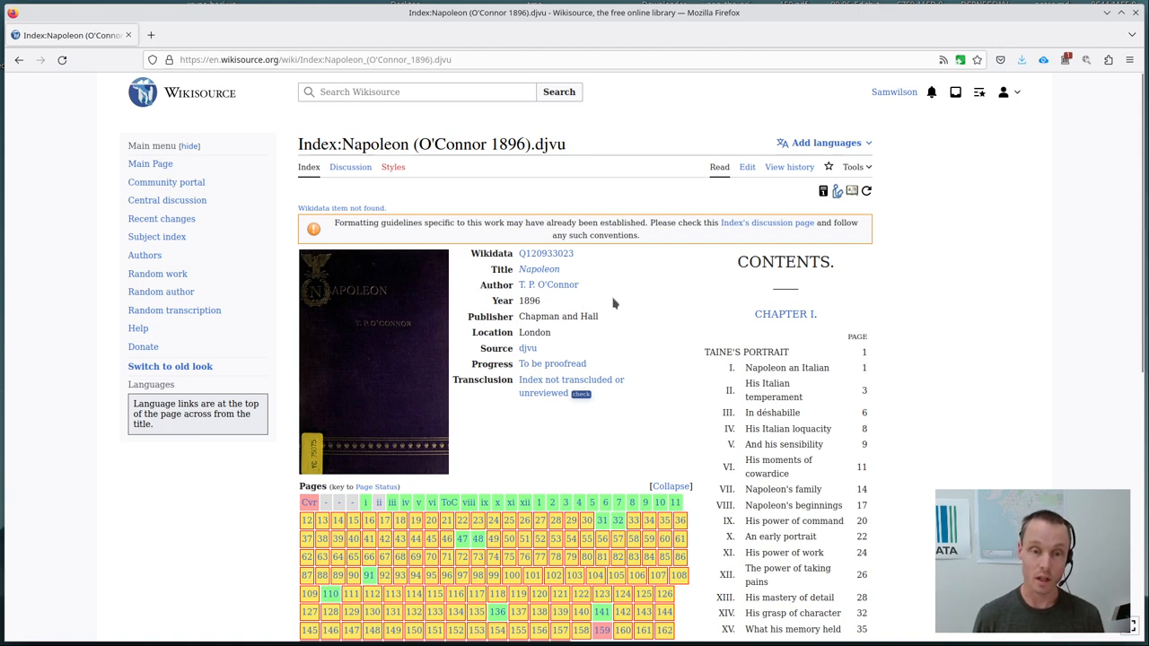
pyautogui.scroll(-3)
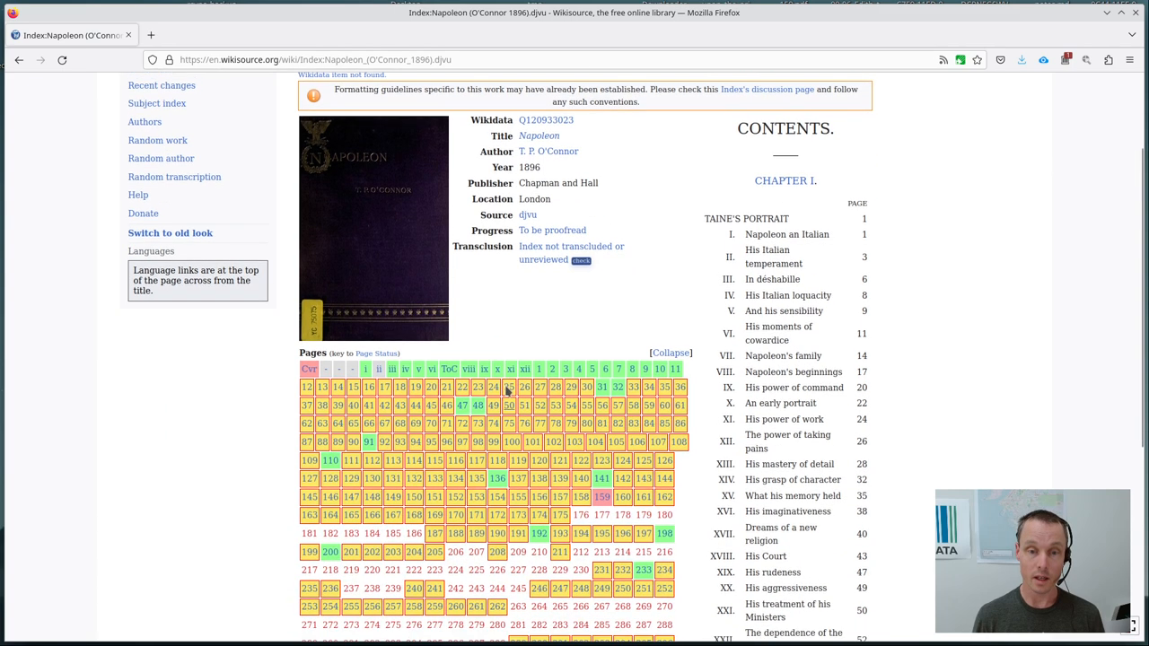
pyautogui.scroll(-3)
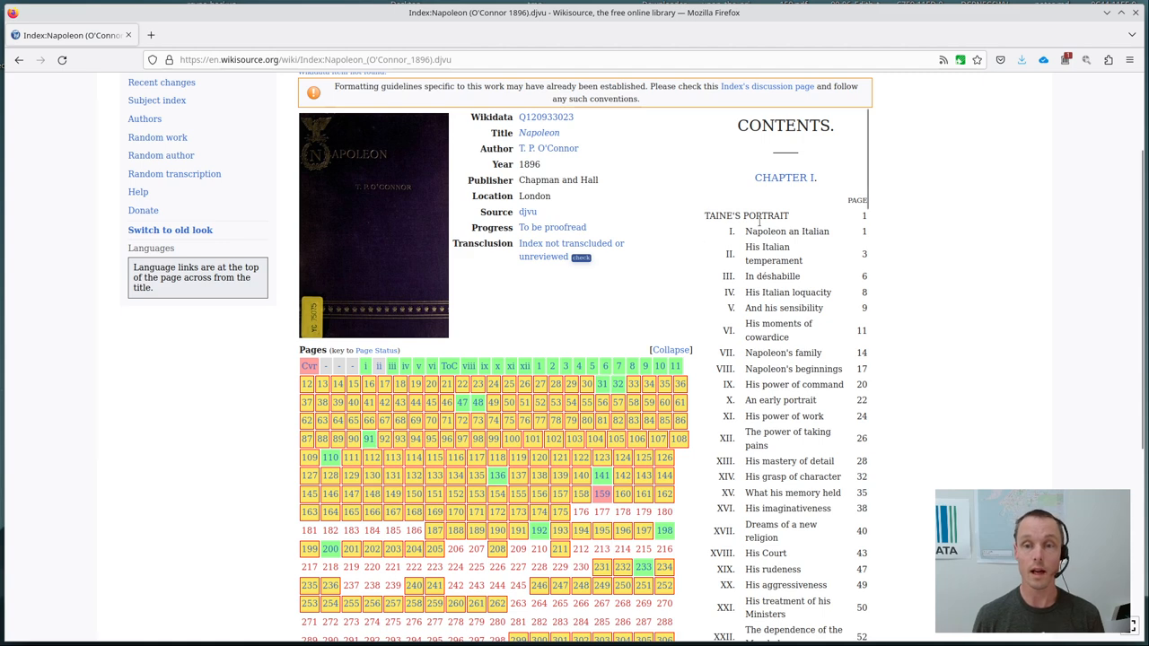
pyautogui.moveTo(779, 377)
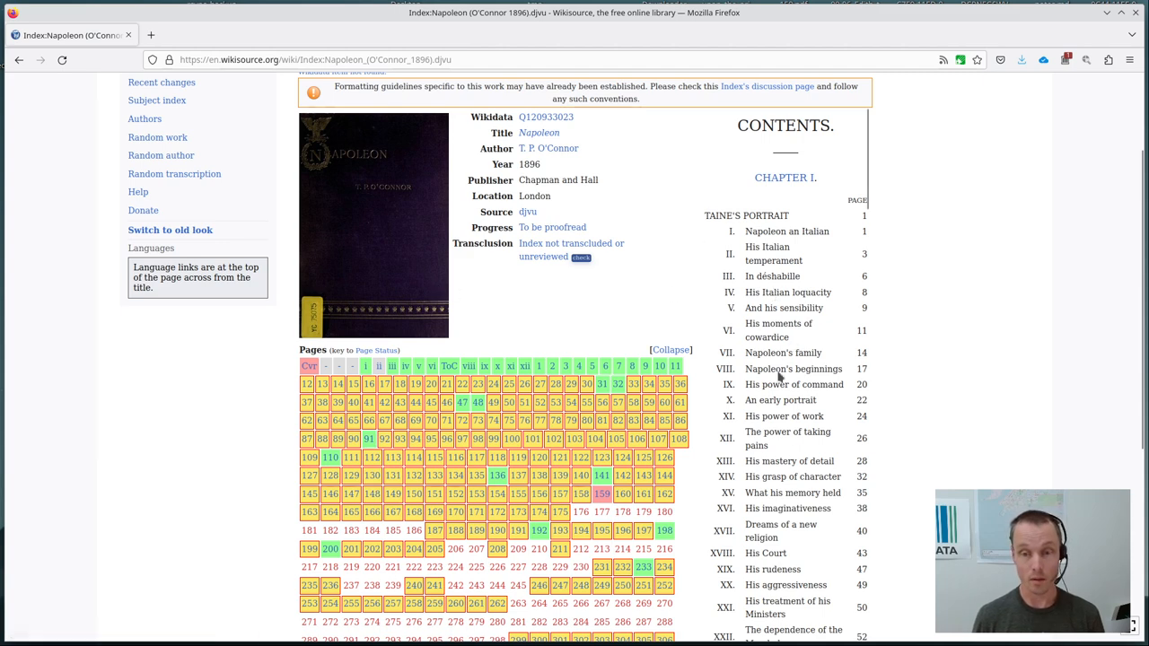
pyautogui.moveTo(477, 333)
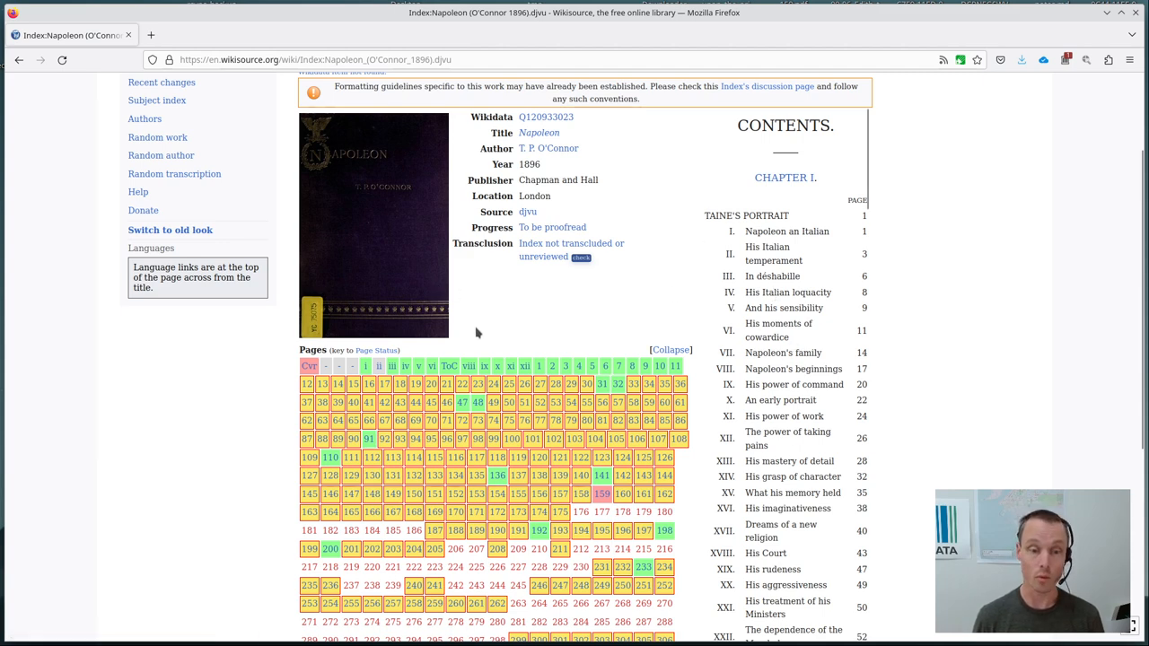
pyautogui.moveTo(543, 321)
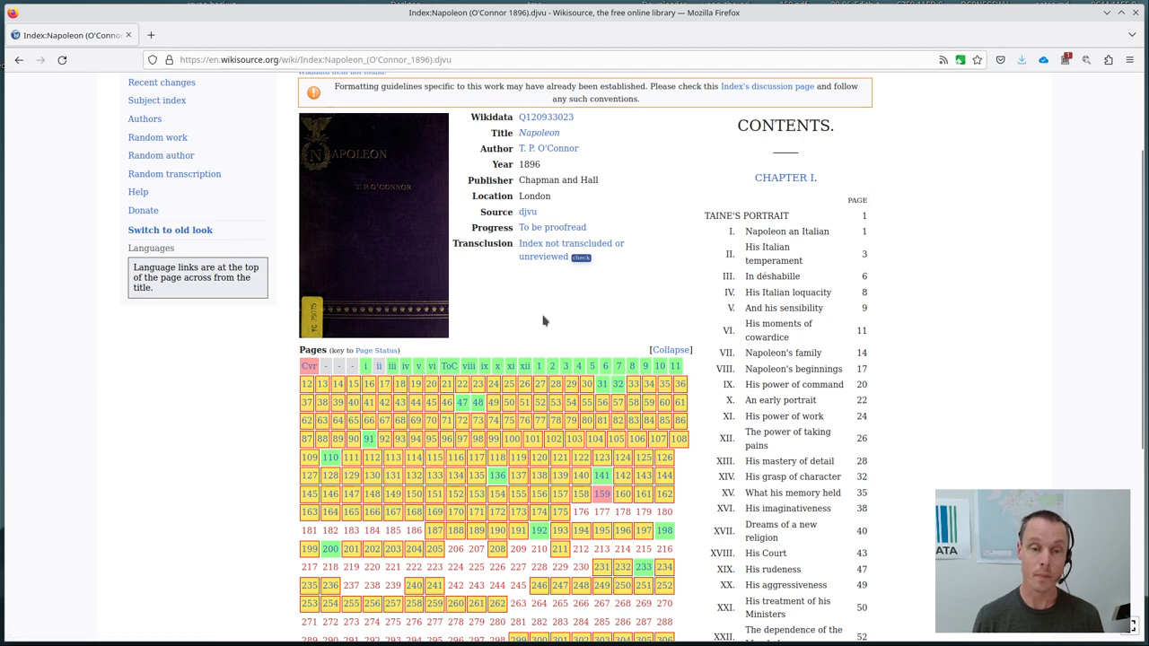
pyautogui.moveTo(564, 303)
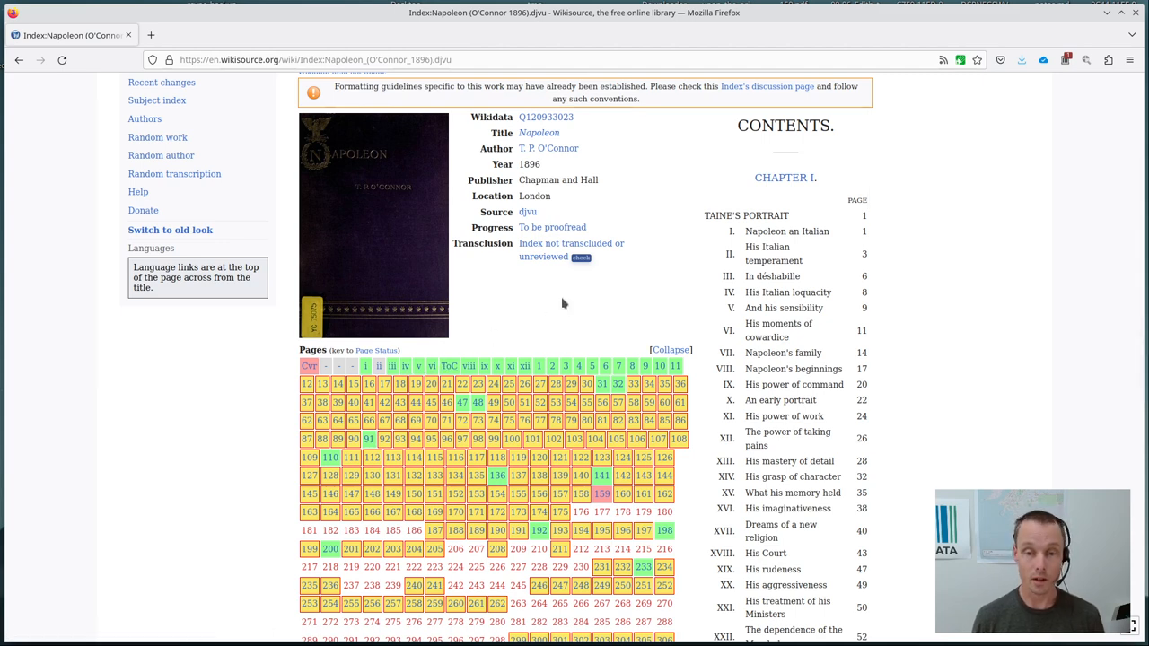
pyautogui.scroll(-3)
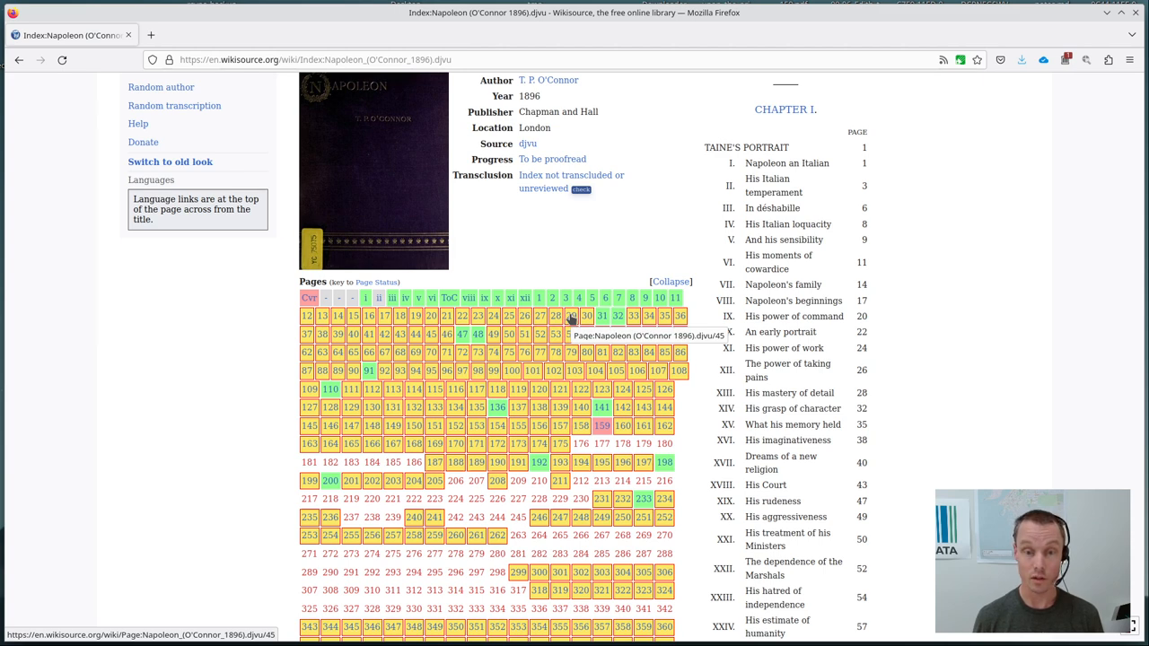
pyautogui.moveTo(552, 268)
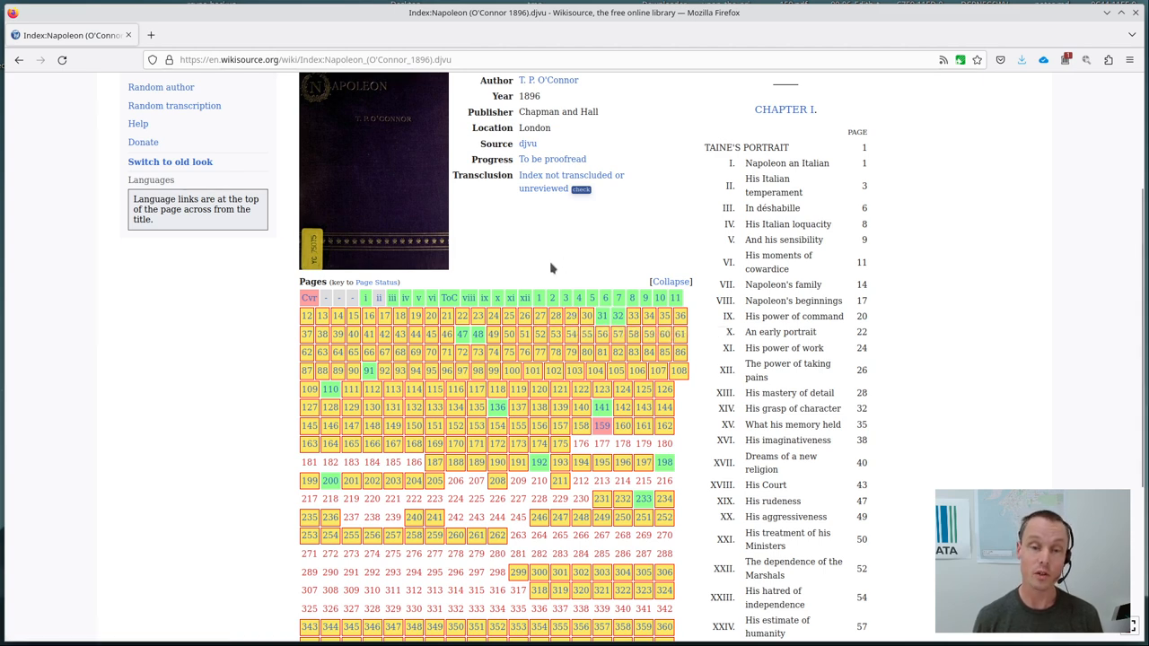
pyautogui.moveTo(549, 261)
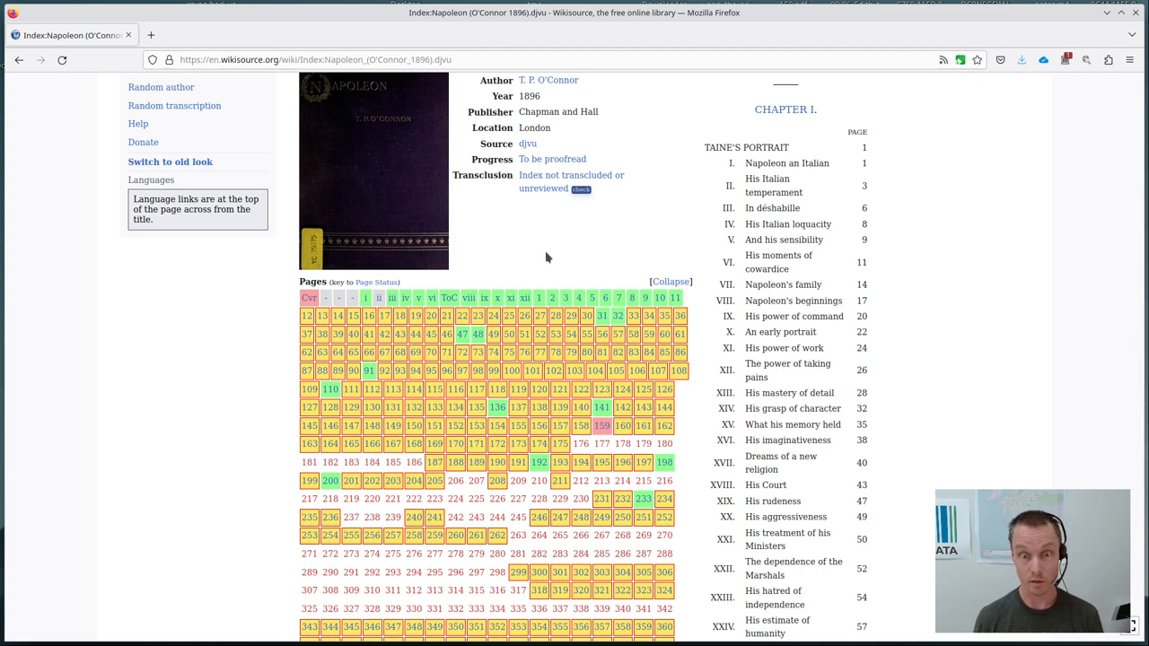
pyautogui.moveTo(428, 288)
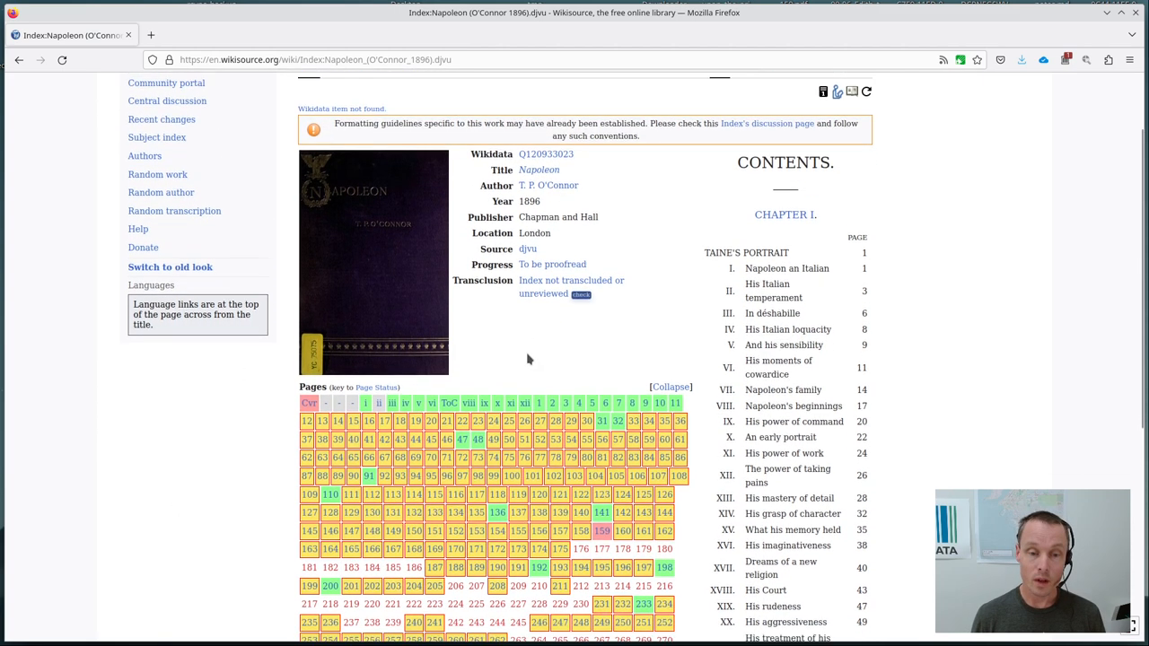
pyautogui.scroll(-3)
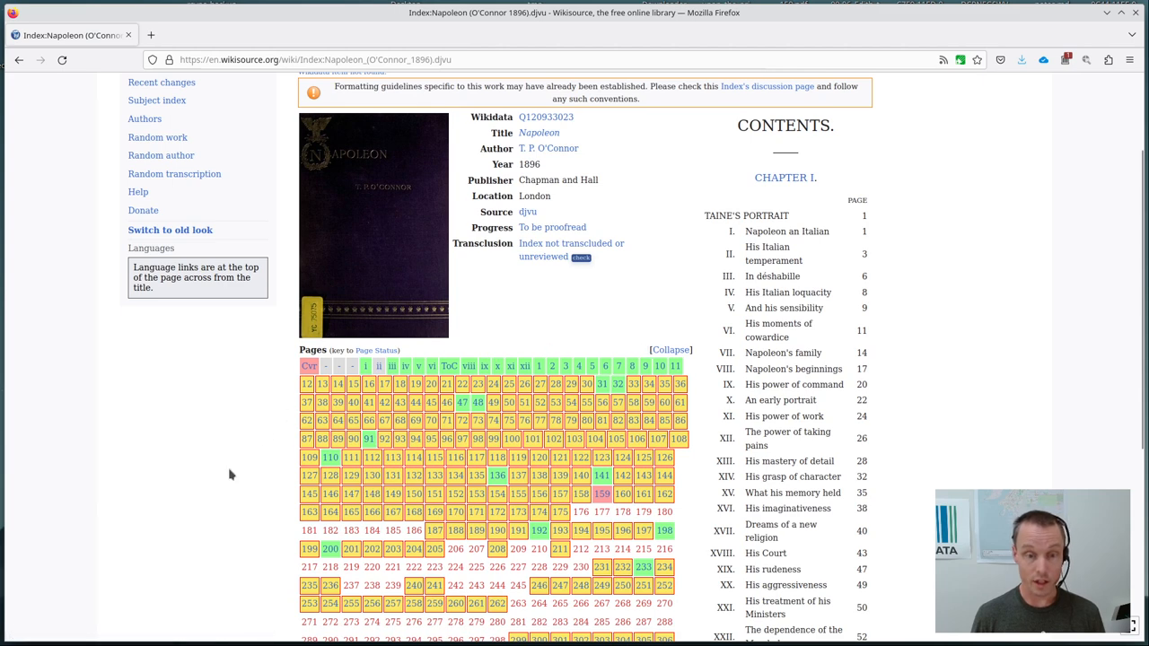
pyautogui.scroll(-3)
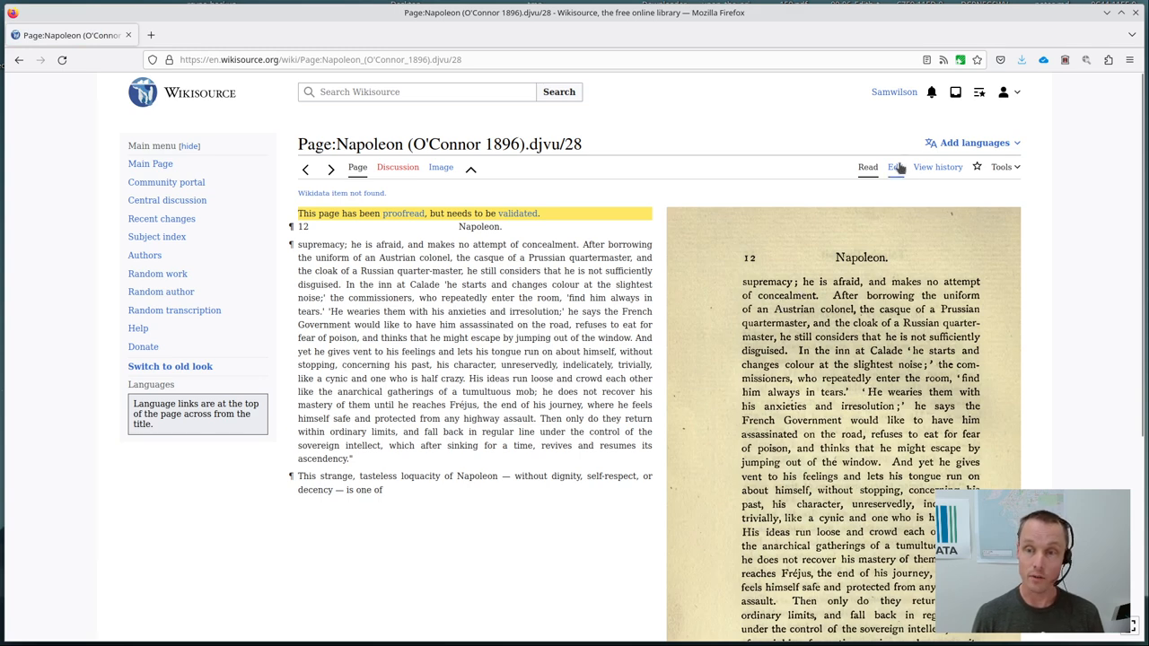
pyautogui.click(895, 167)
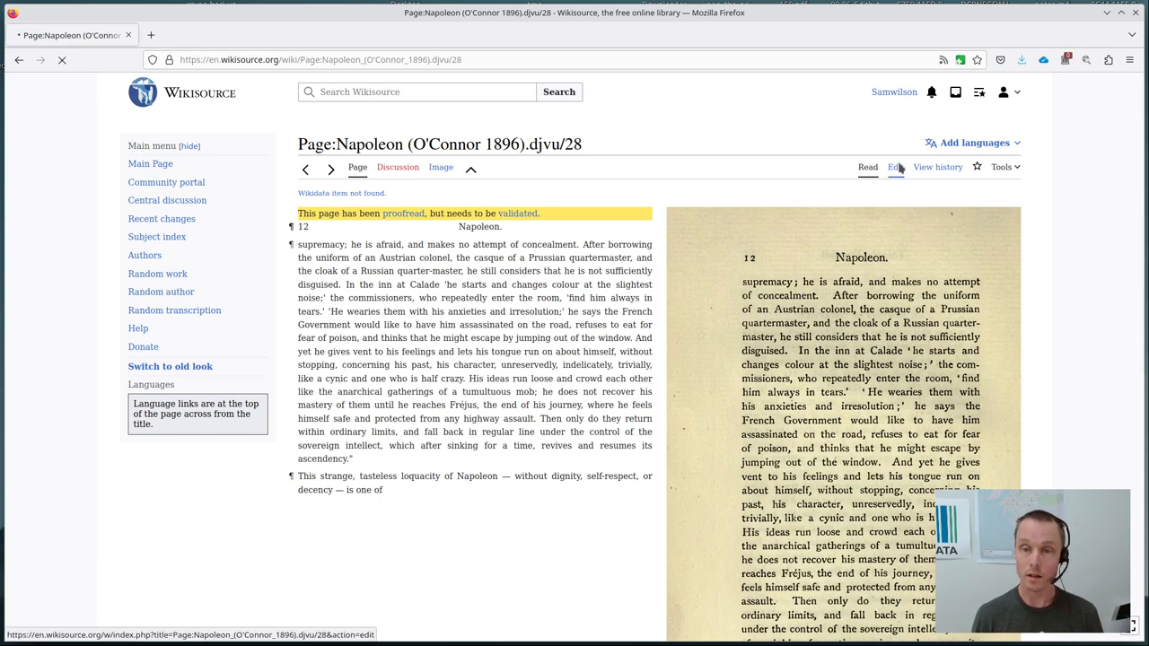
pyautogui.click(895, 166)
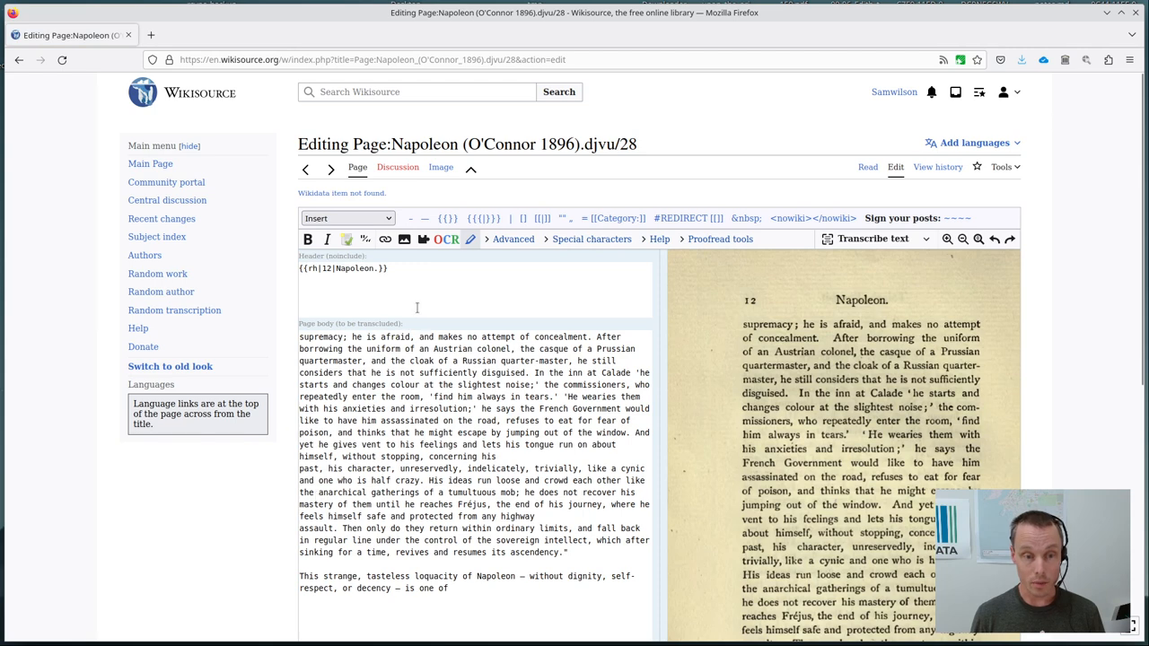
pyautogui.scroll(-3)
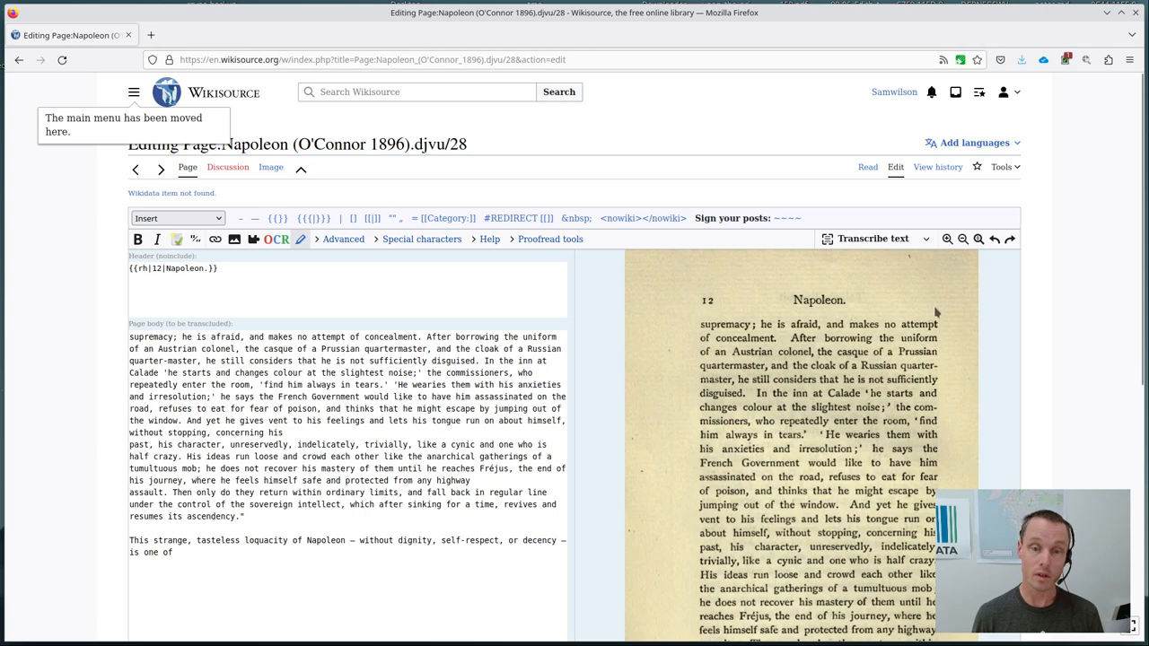
pyautogui.moveTo(123, 114)
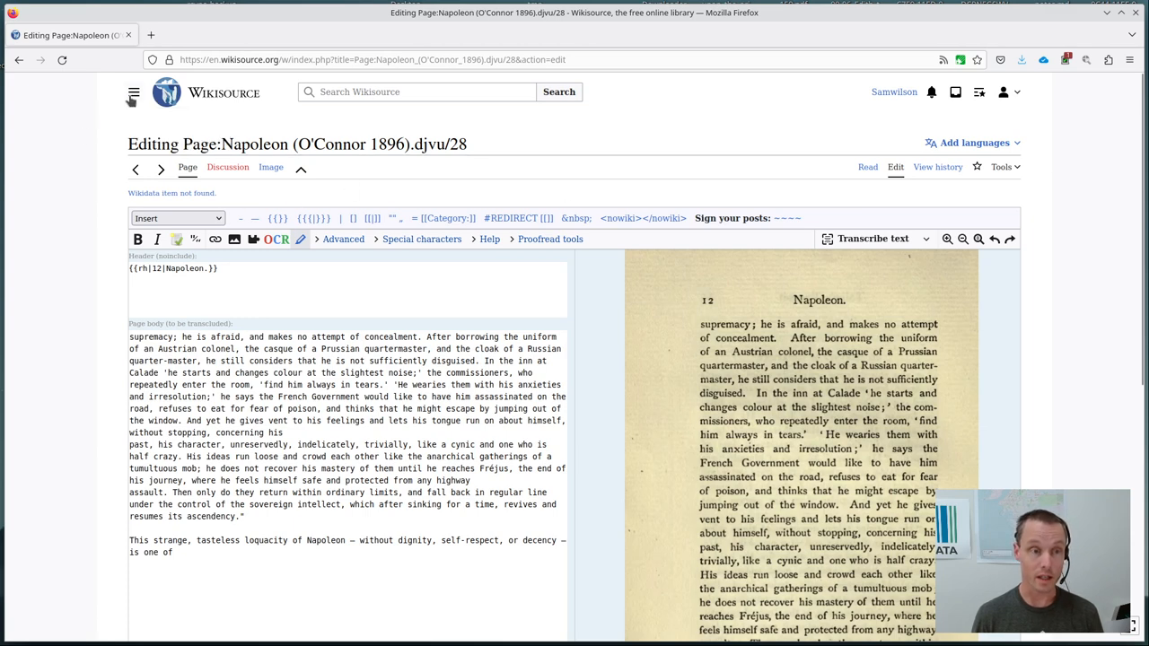
pyautogui.click(134, 92)
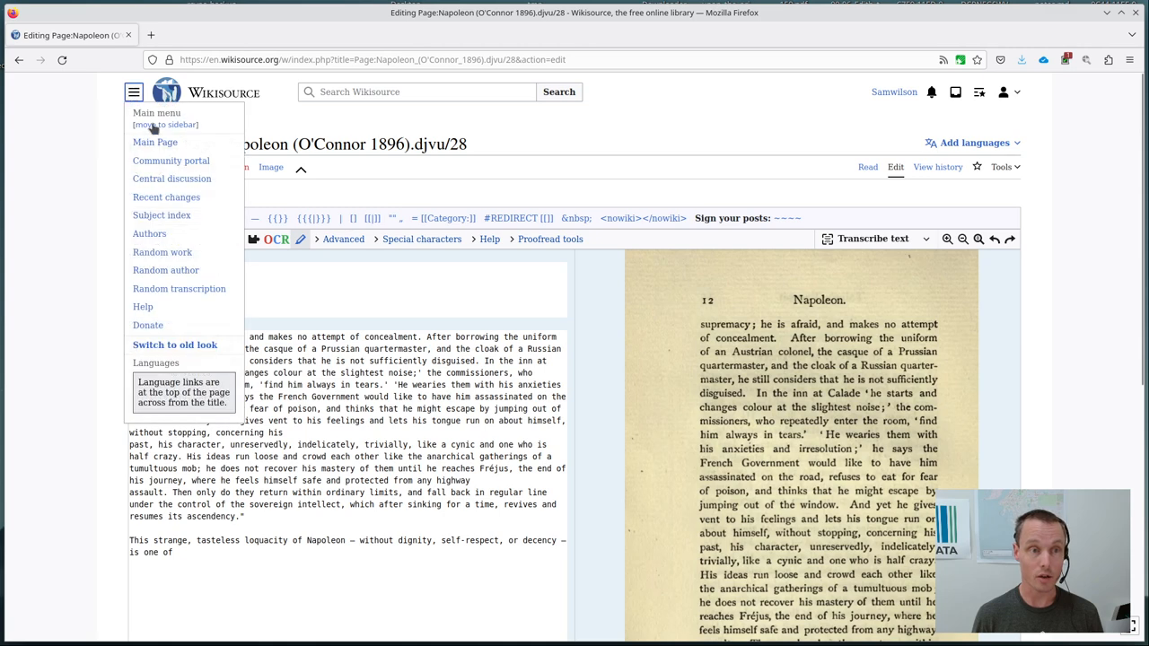
pyautogui.click(133, 91)
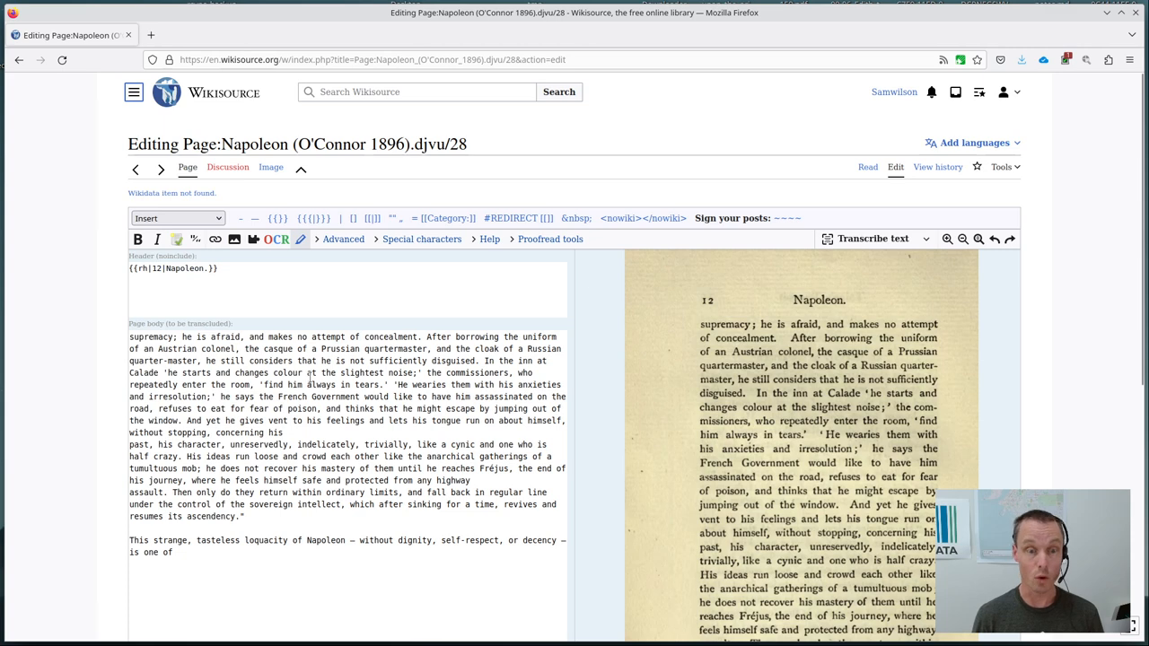
pyautogui.moveTo(71, 293)
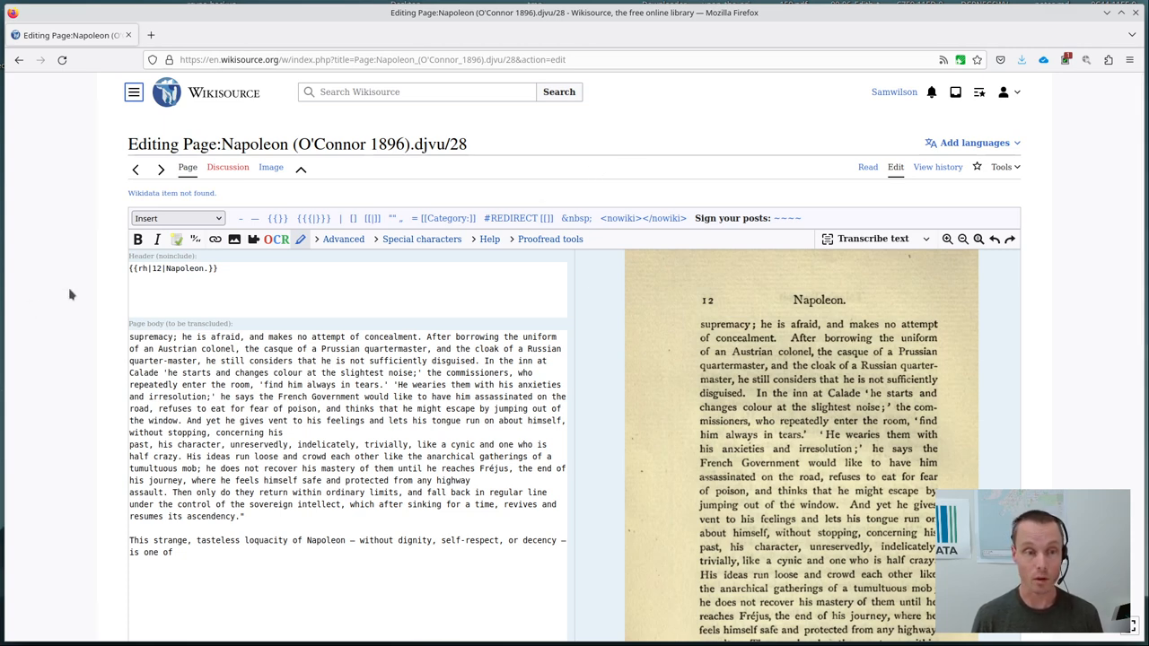
pyautogui.scroll(-3)
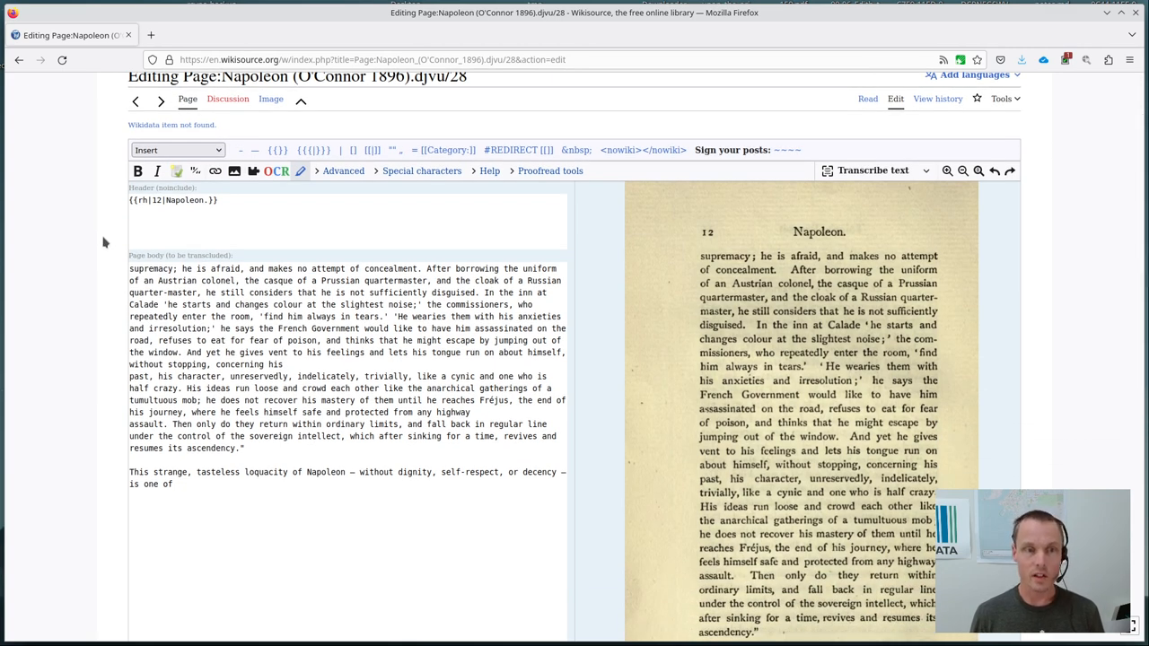
pyautogui.scroll(-3)
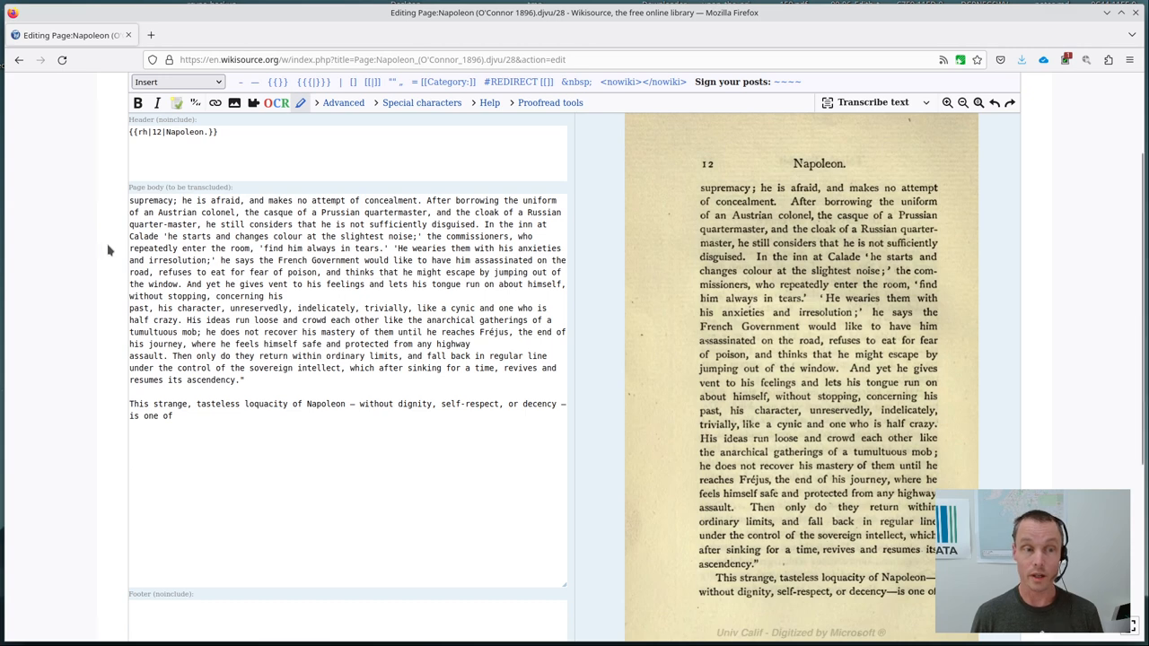
# - Scroll page 28's body text to join its stray mid-paragraph line breaks
pyautogui.scroll(-3)
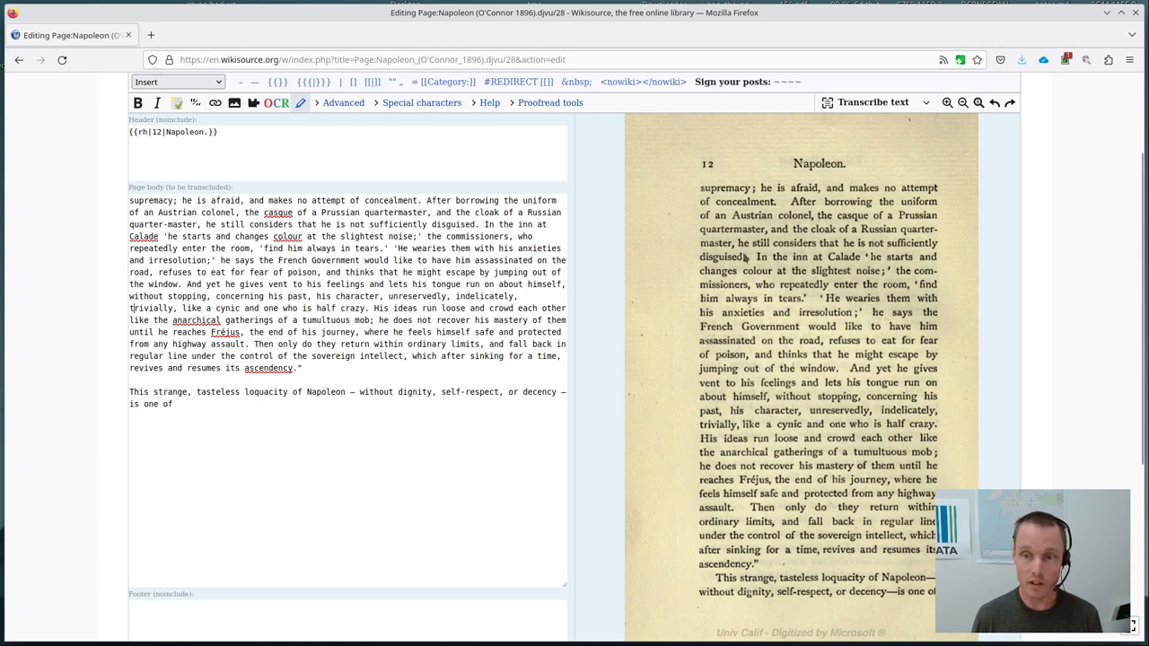
pyautogui.moveTo(867, 267)
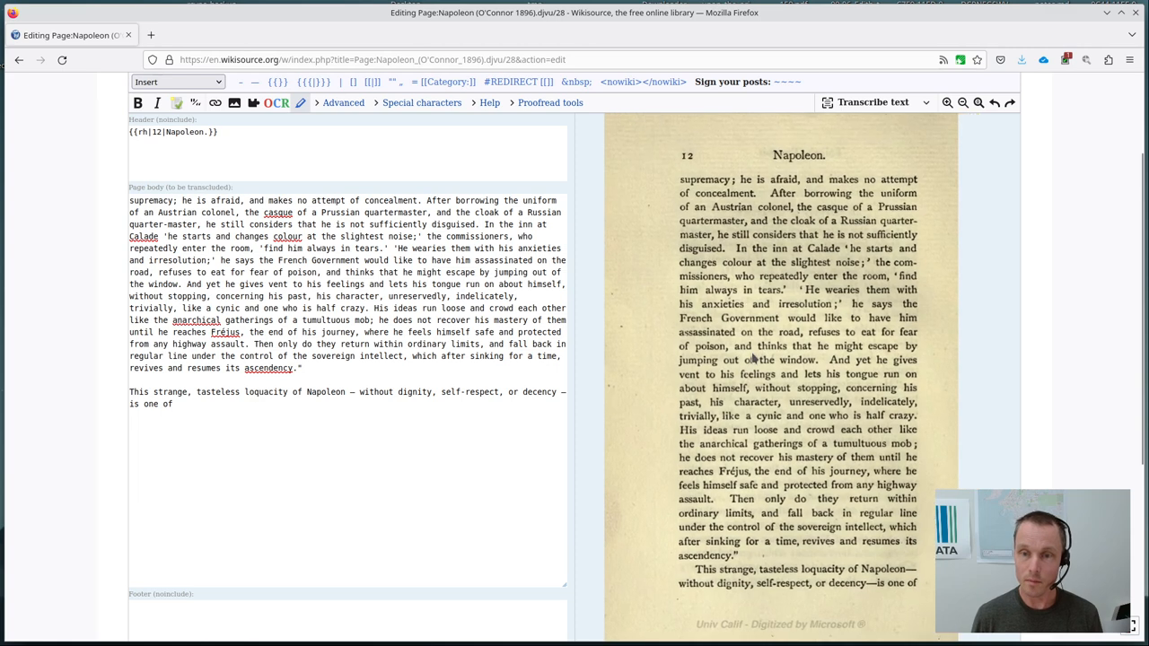
# - Set page 28's status to Validated and publish the change
pyautogui.scroll(-3)
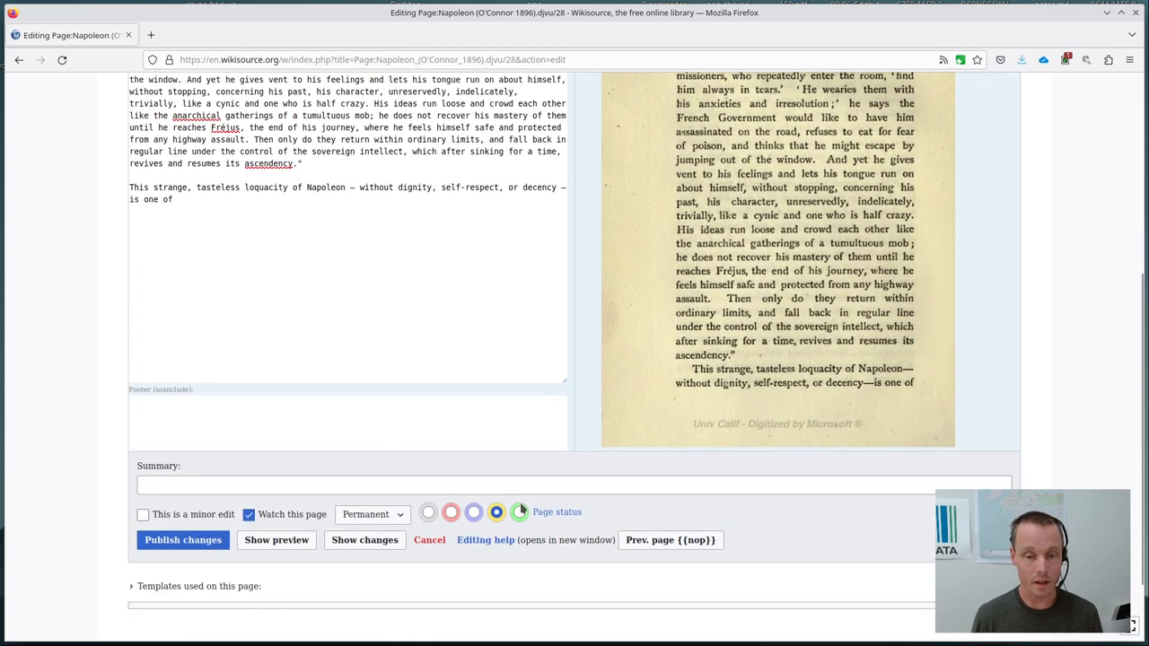
pyautogui.click(497, 512)
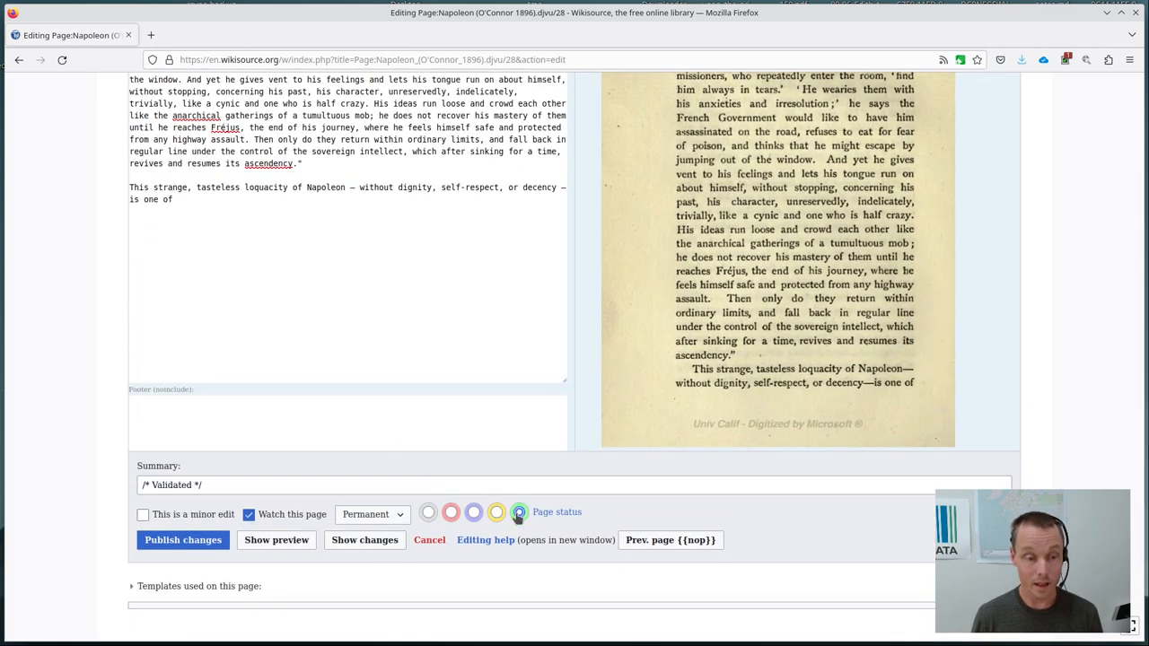
pyautogui.click(519, 512)
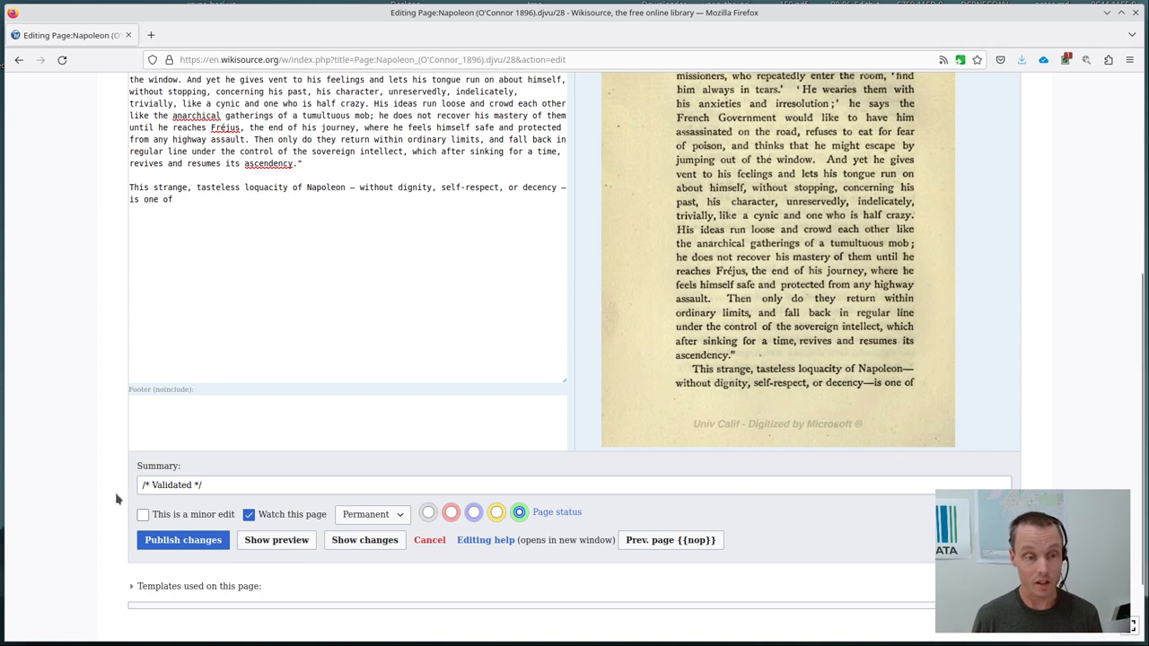
pyautogui.click(182, 540)
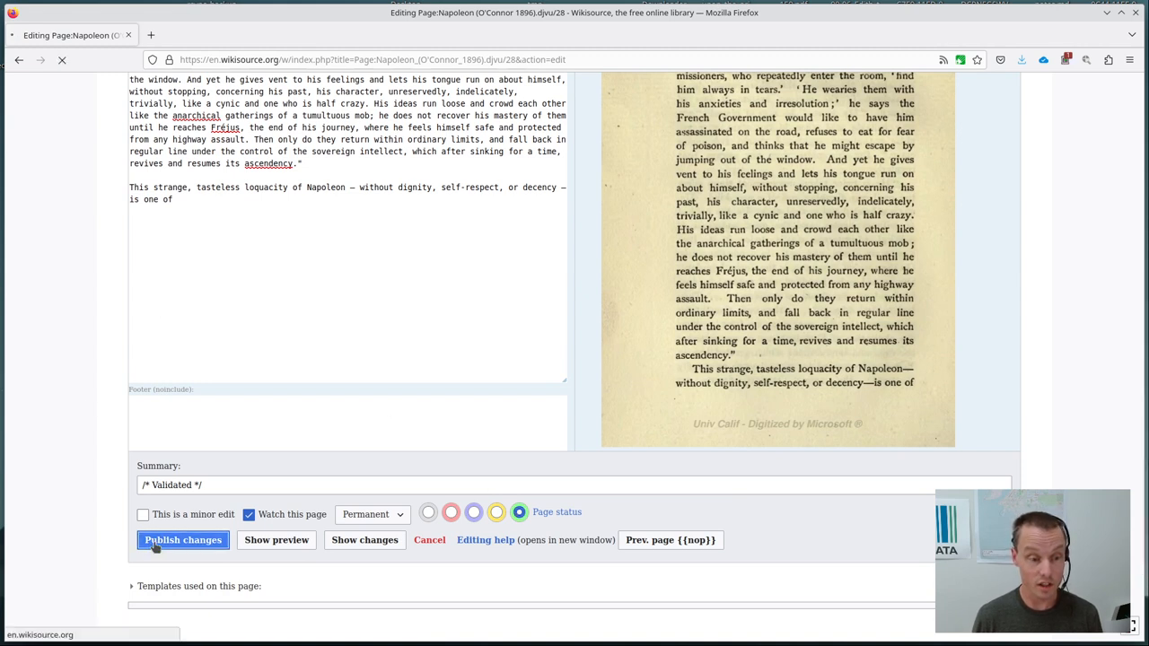
pyautogui.click(182, 539)
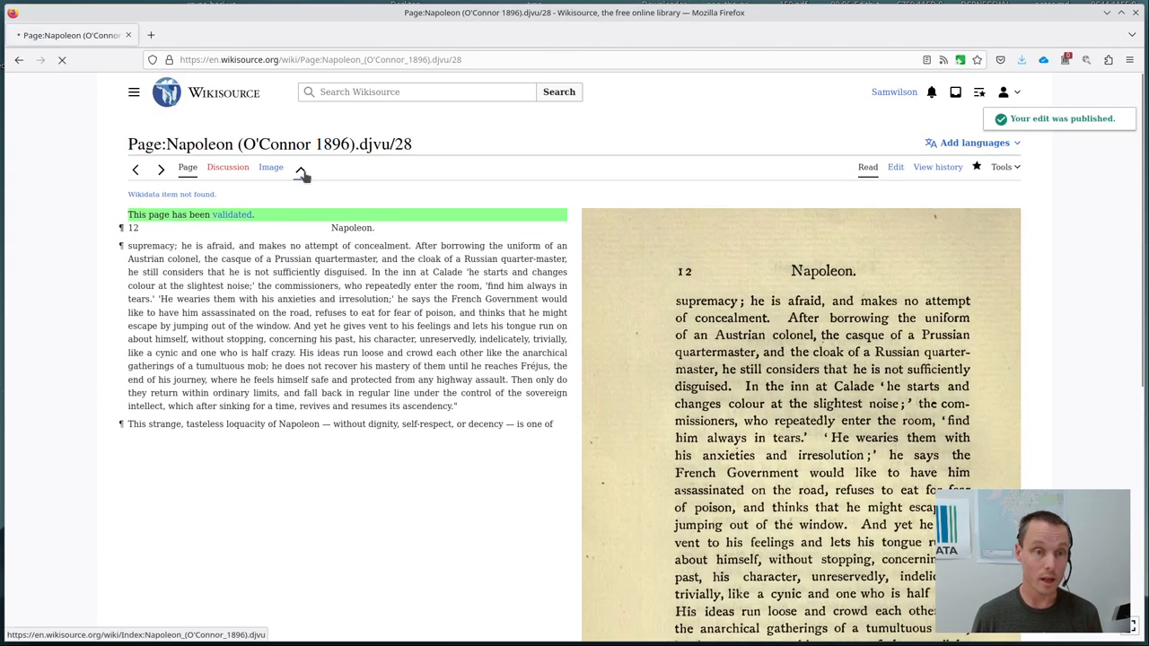
# - Return to the Napoleon index page and scroll its Pages grid
pyautogui.click(300, 170)
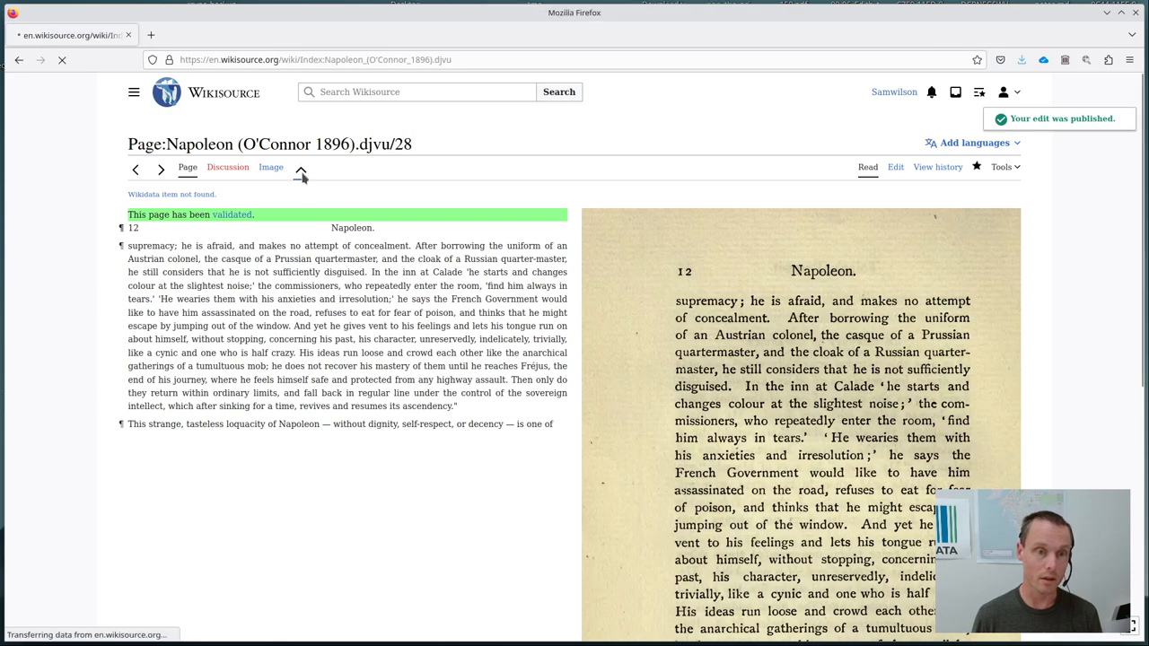
pyautogui.click(302, 169)
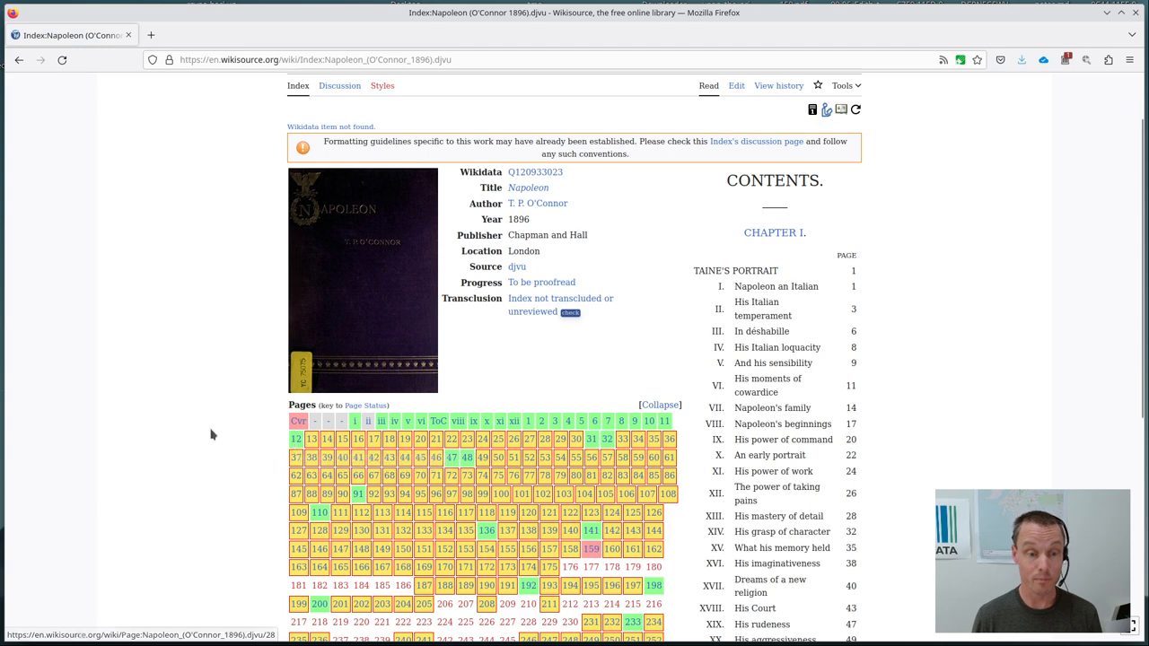
pyautogui.scroll(-3)
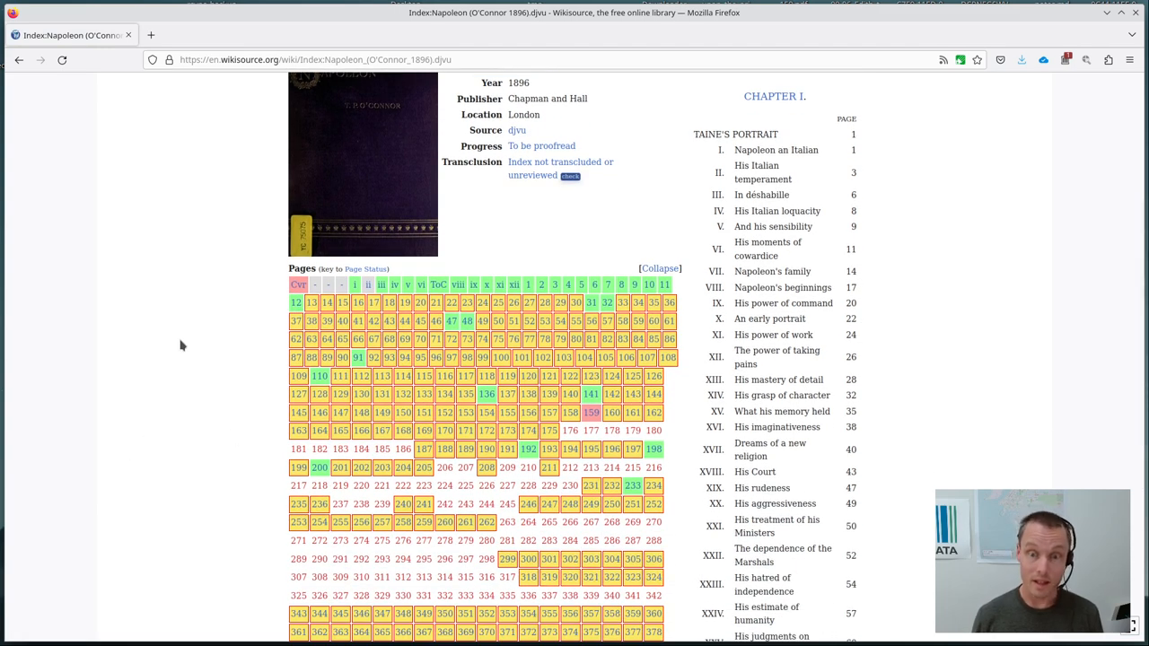
pyautogui.moveTo(237, 370)
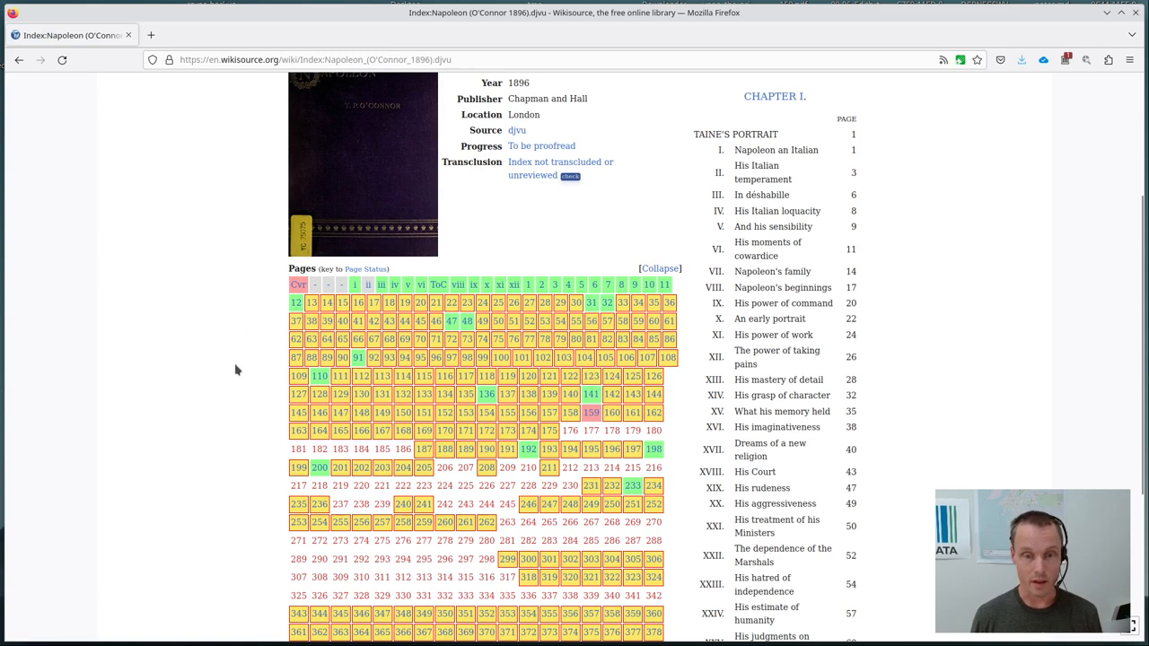
pyautogui.moveTo(549, 448)
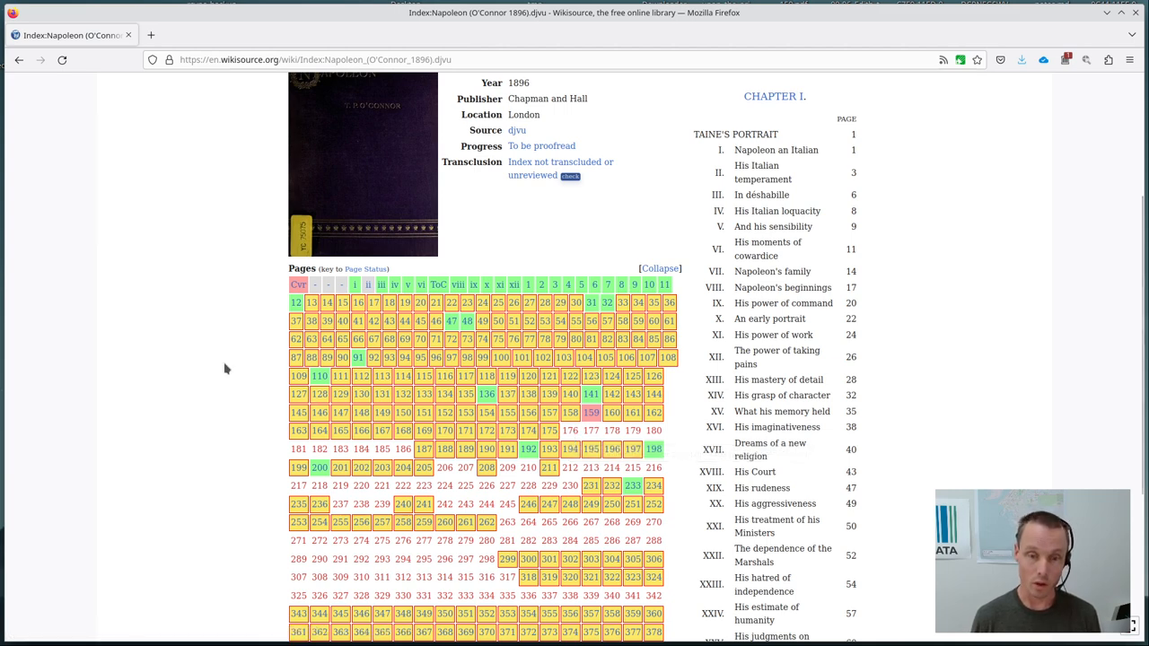
pyautogui.moveTo(597, 470)
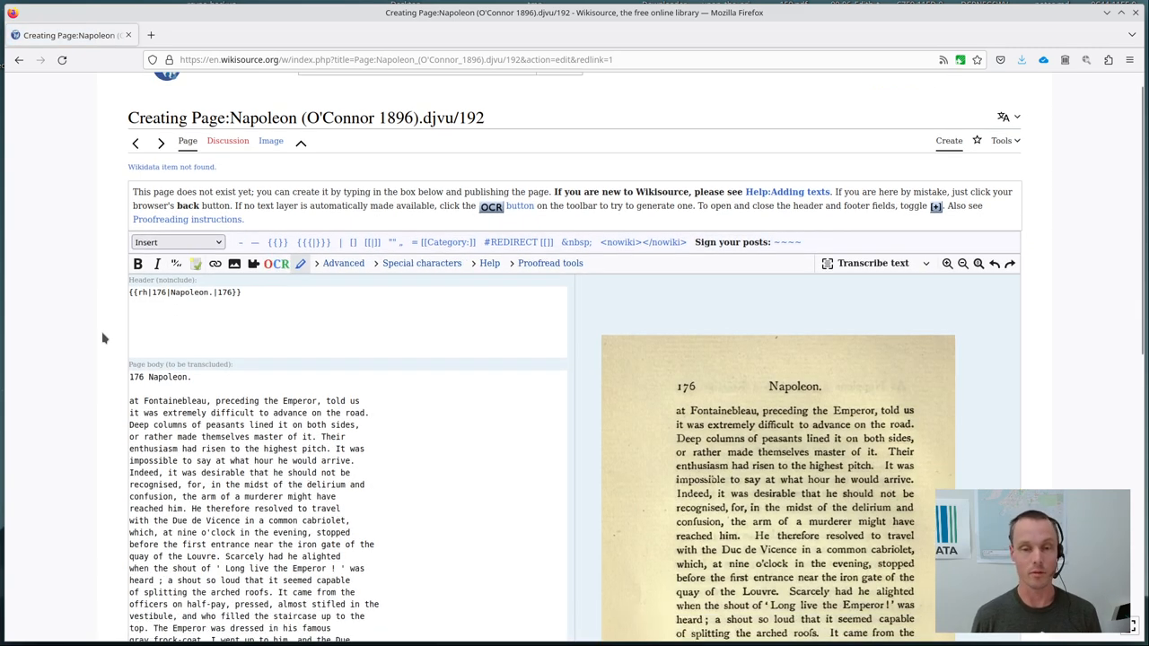
pyautogui.scroll(-3)
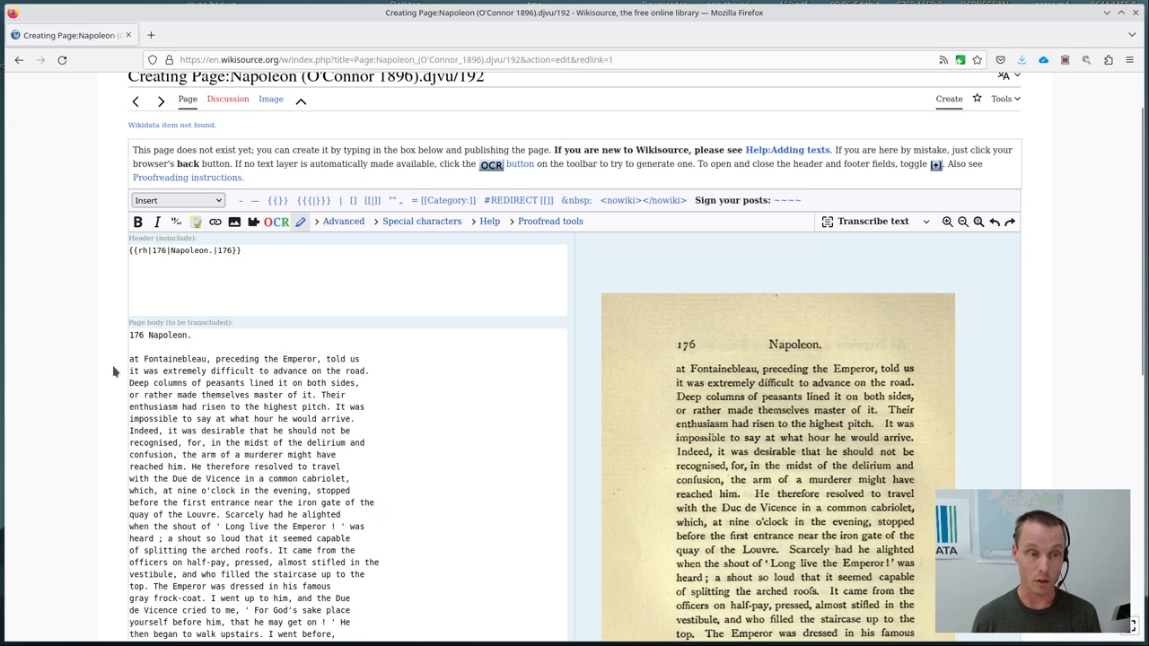
pyautogui.scroll(-3)
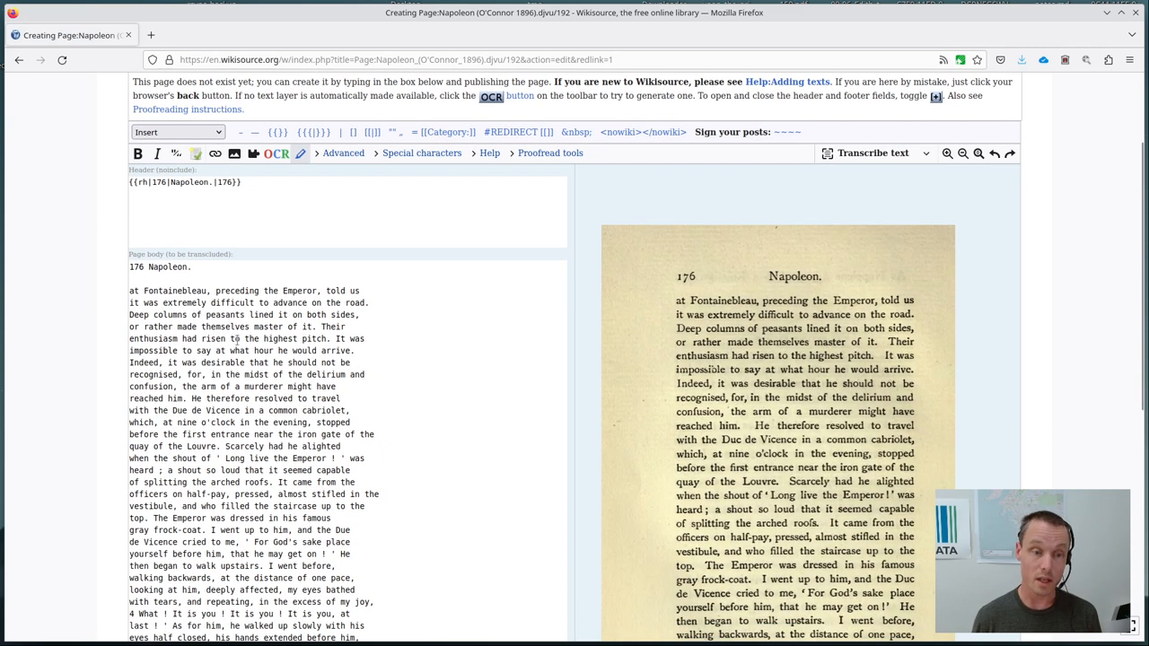
pyautogui.moveTo(763, 388)
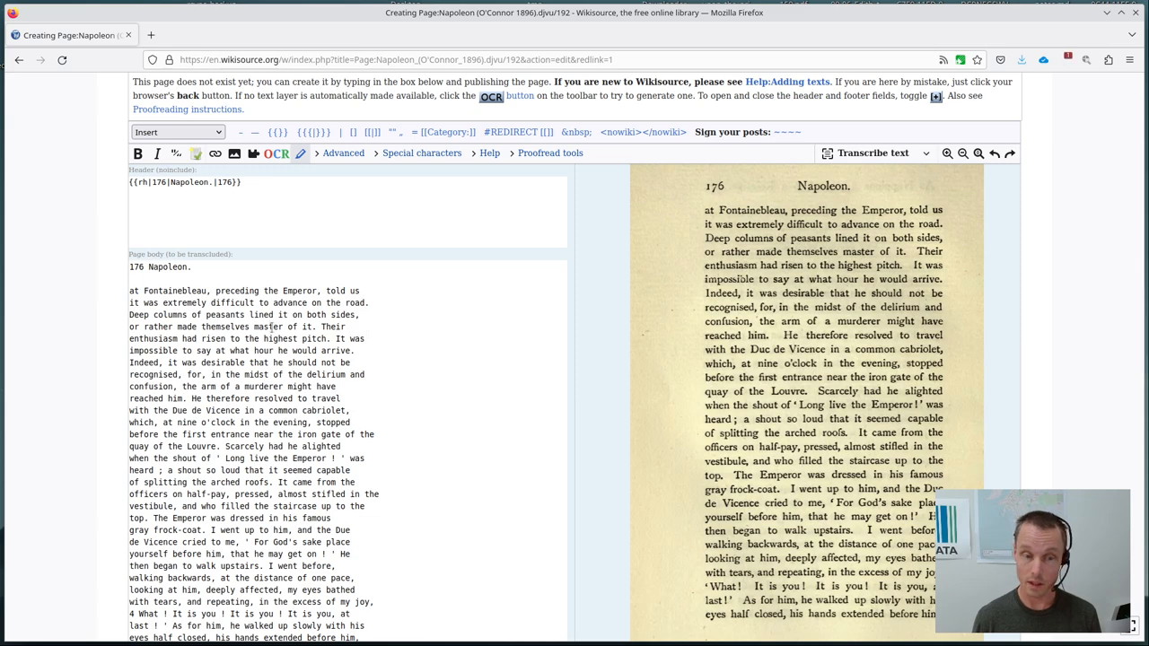
pyautogui.moveTo(103, 287)
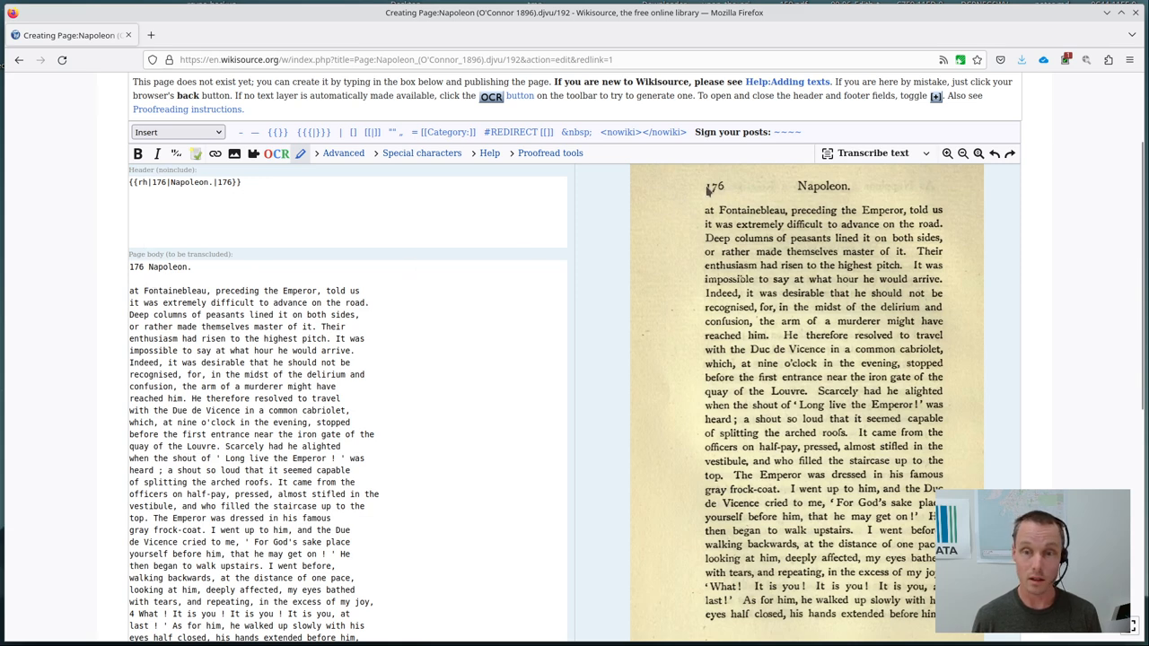
pyautogui.moveTo(823, 198)
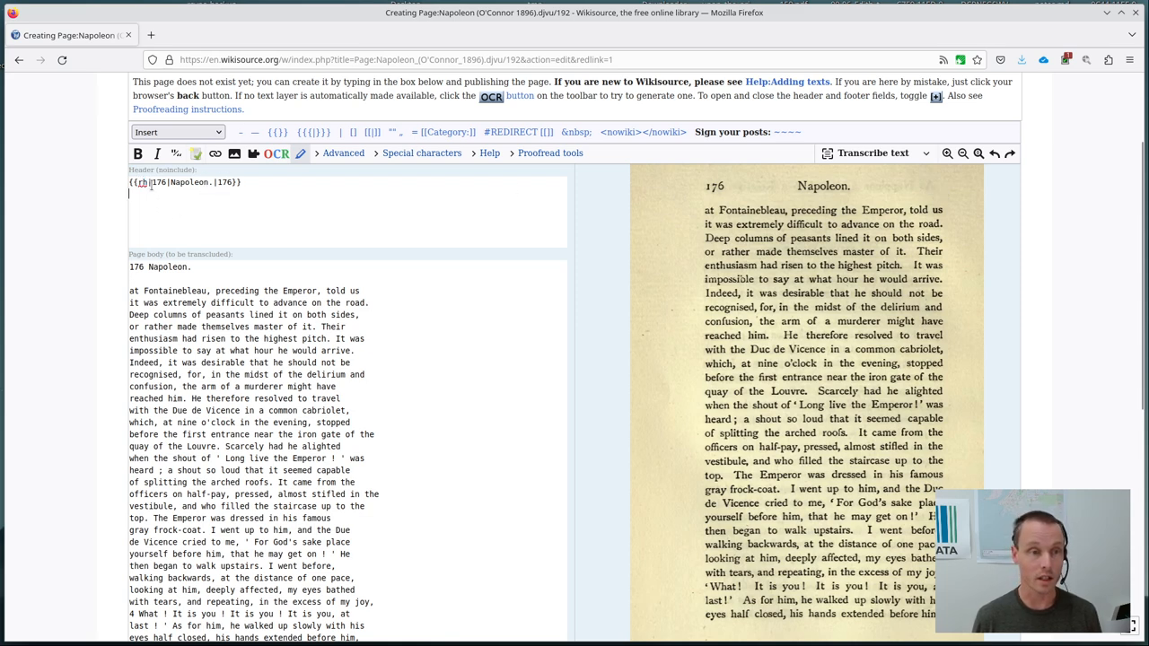
# - Drop the repeated 176 from page 192's header and the '176 Napoleon.' body line
pyautogui.tripleClick(184, 182)
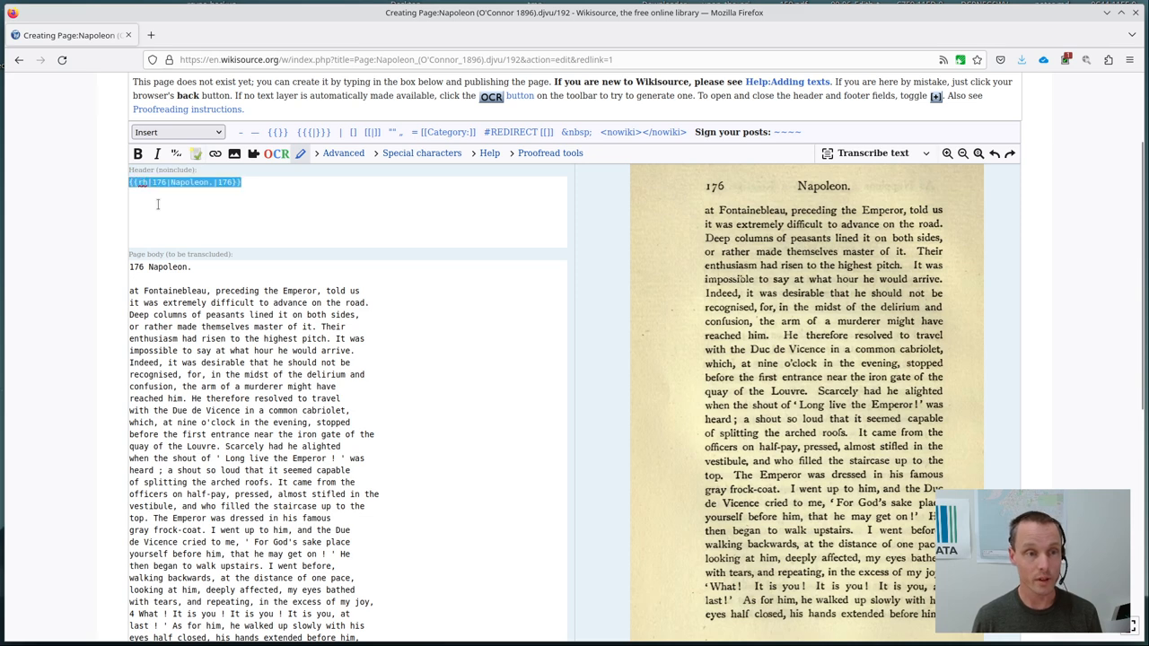
pyautogui.doubleClick(159, 182)
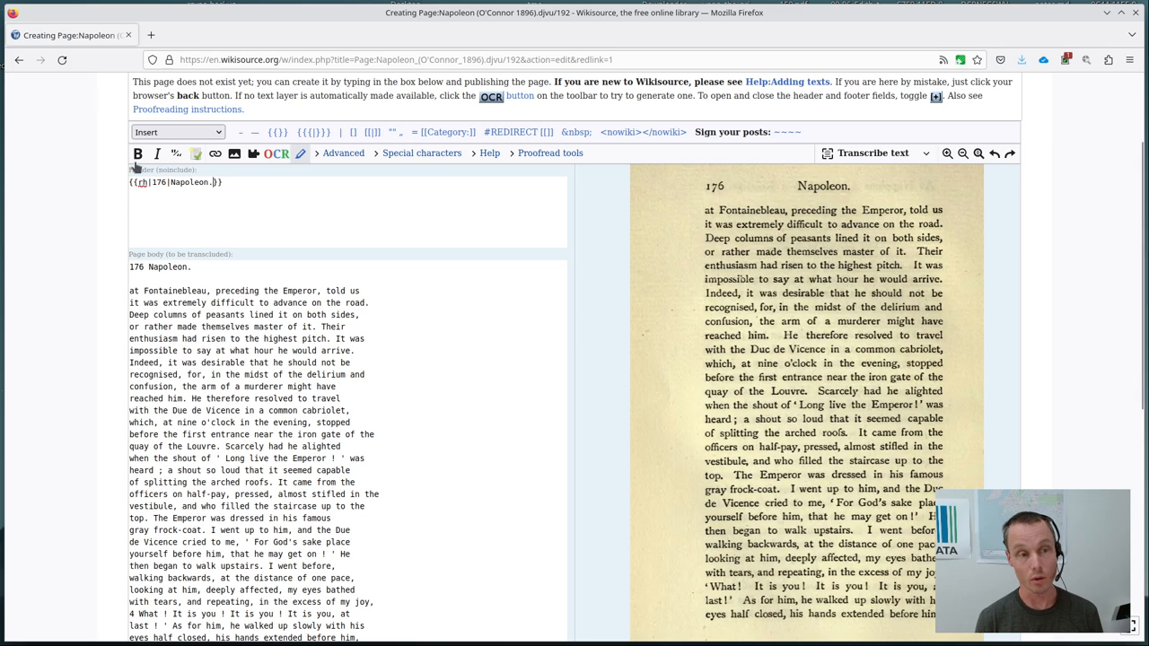
pyautogui.click(223, 202)
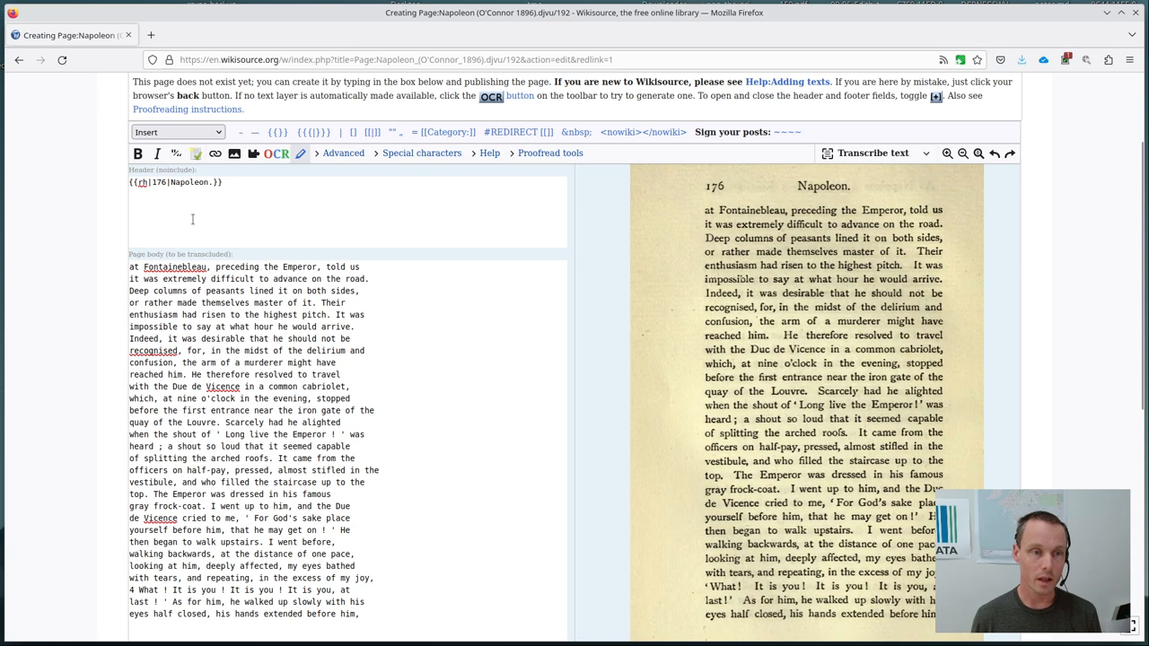
pyautogui.moveTo(196, 153)
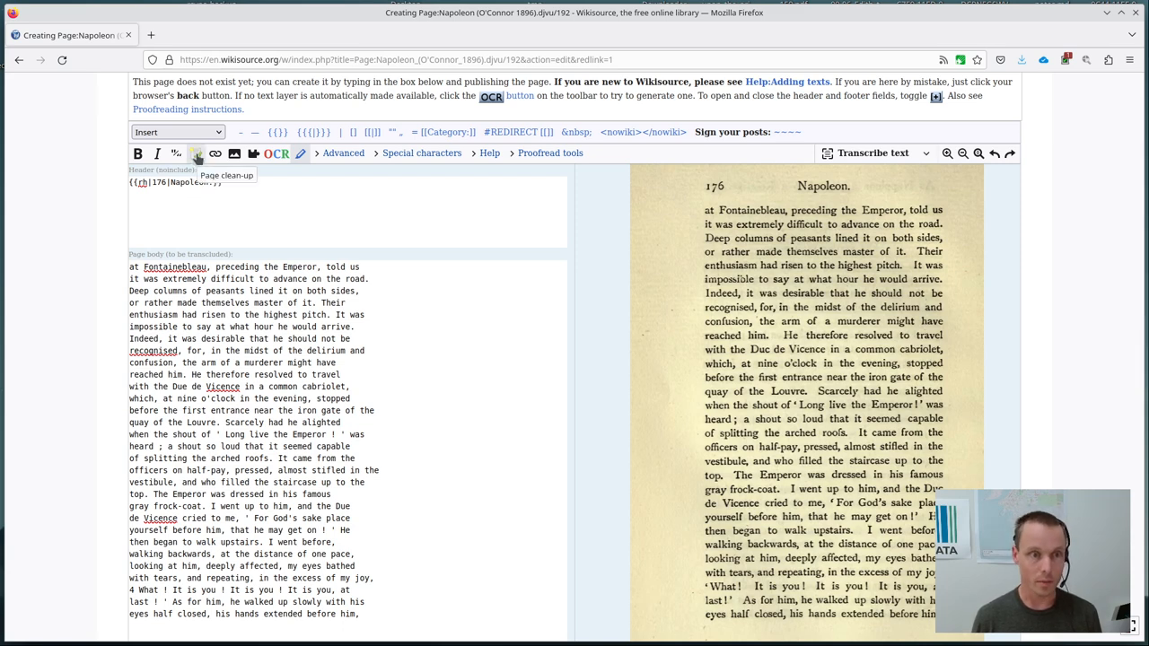
# - Join page 192's body into one paragraph and remove stray spaces around quotation marks
pyautogui.click(195, 153)
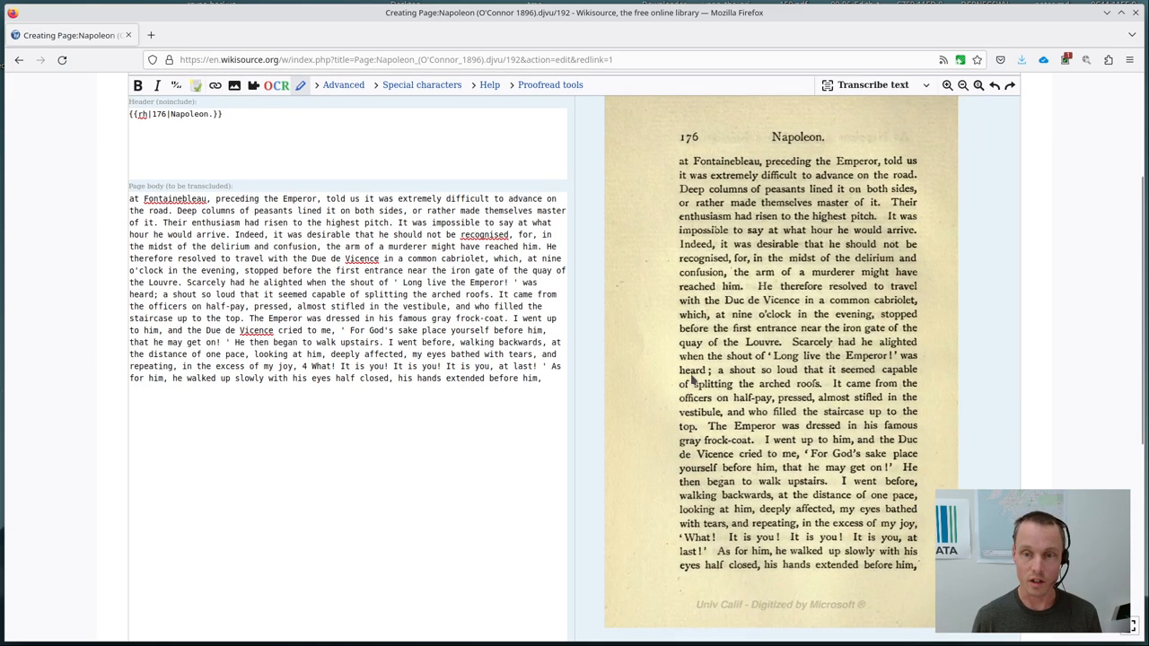
pyautogui.moveTo(730, 523)
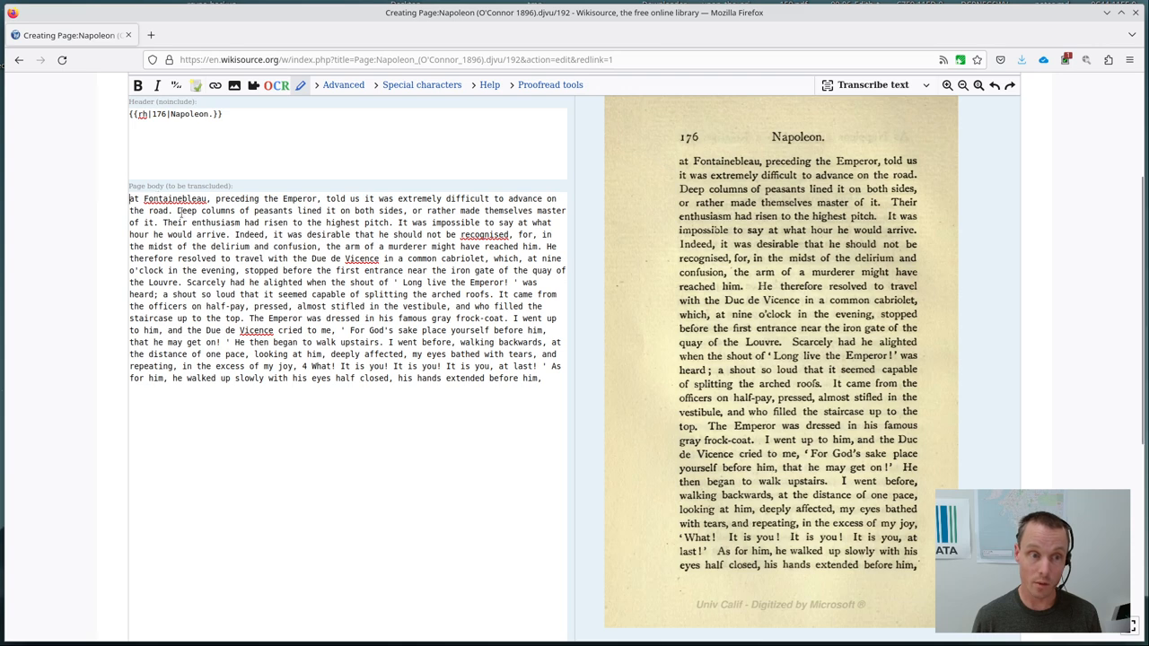
pyautogui.moveTo(517, 398)
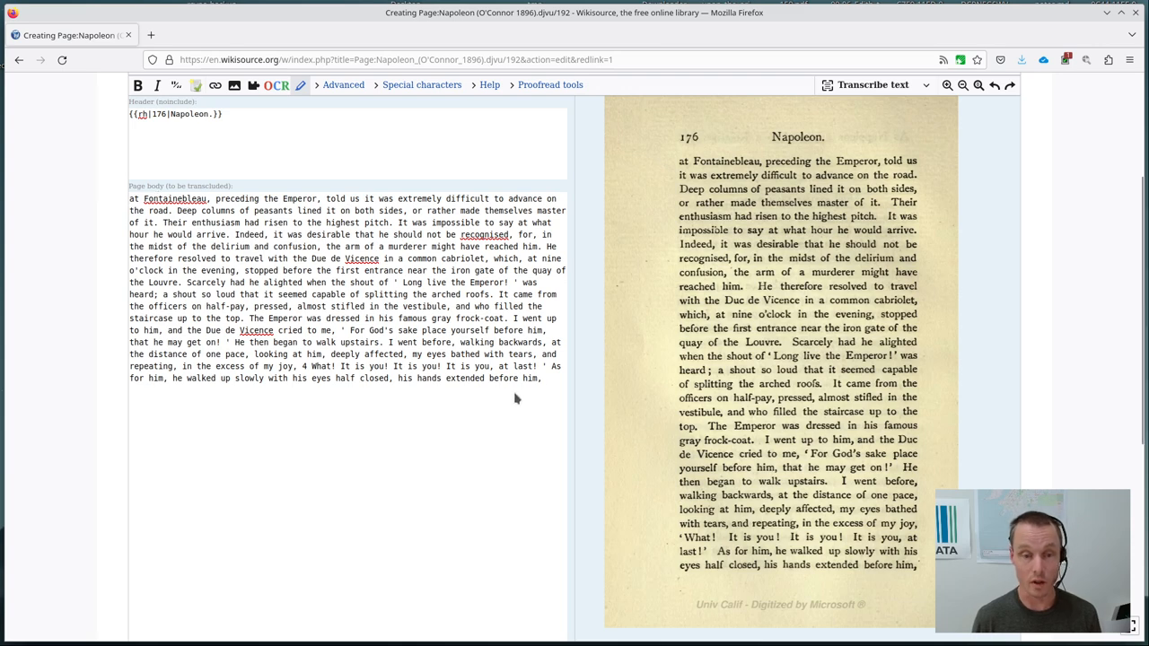
pyautogui.click(546, 378)
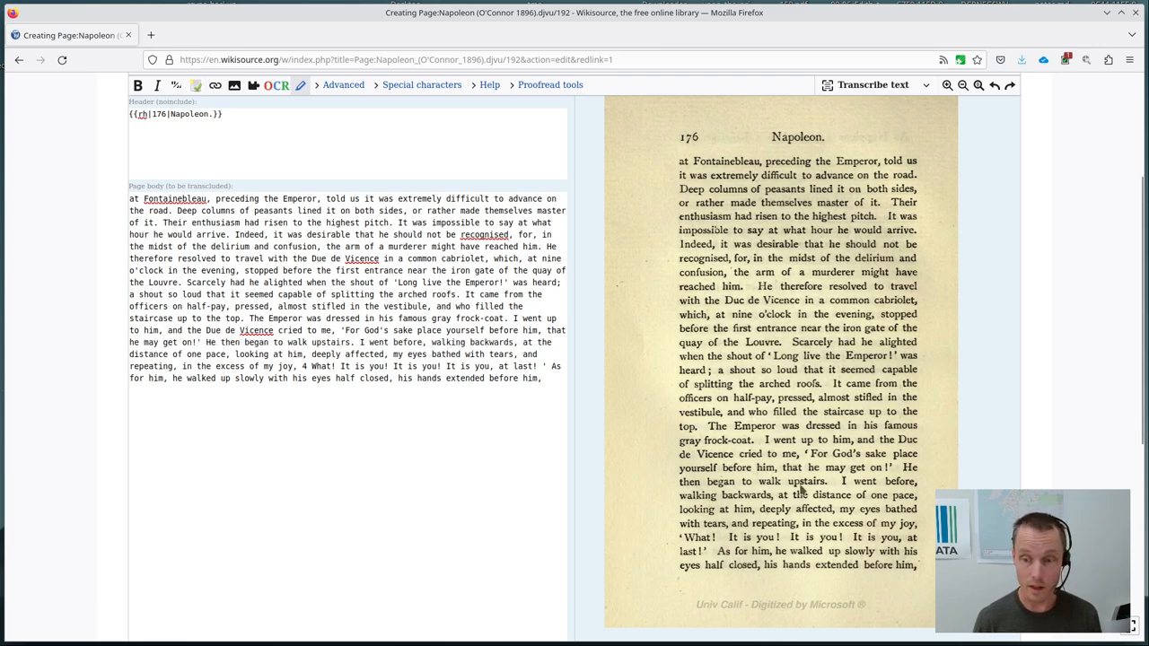
pyautogui.moveTo(702, 461)
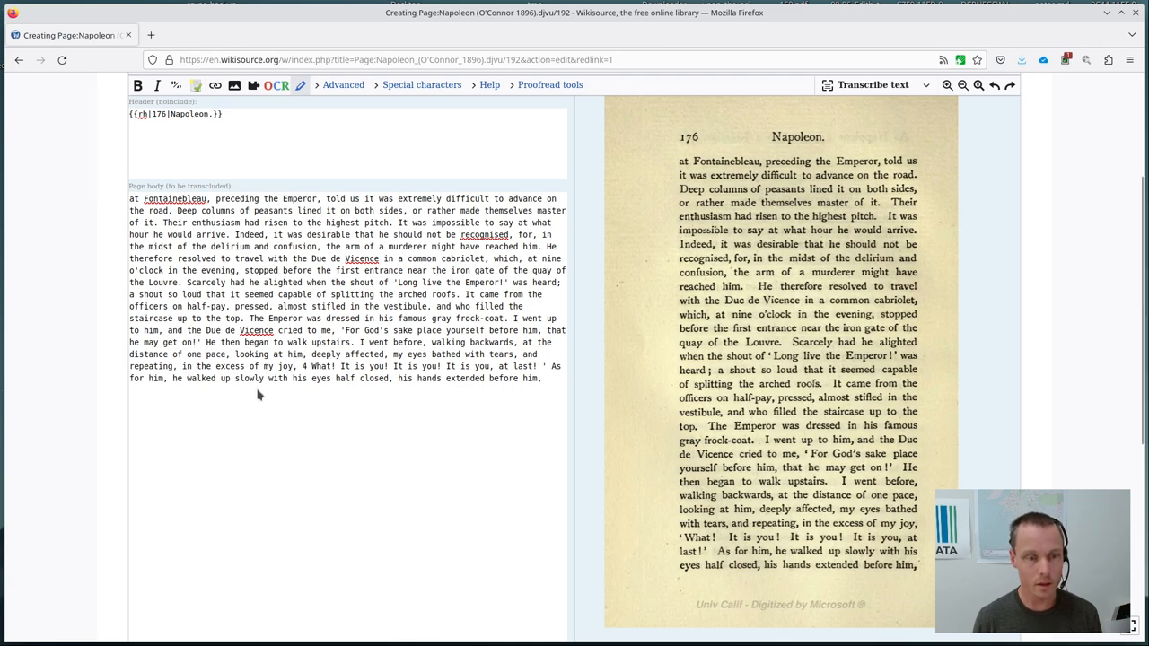
pyautogui.moveTo(254, 365)
pyautogui.write("'")
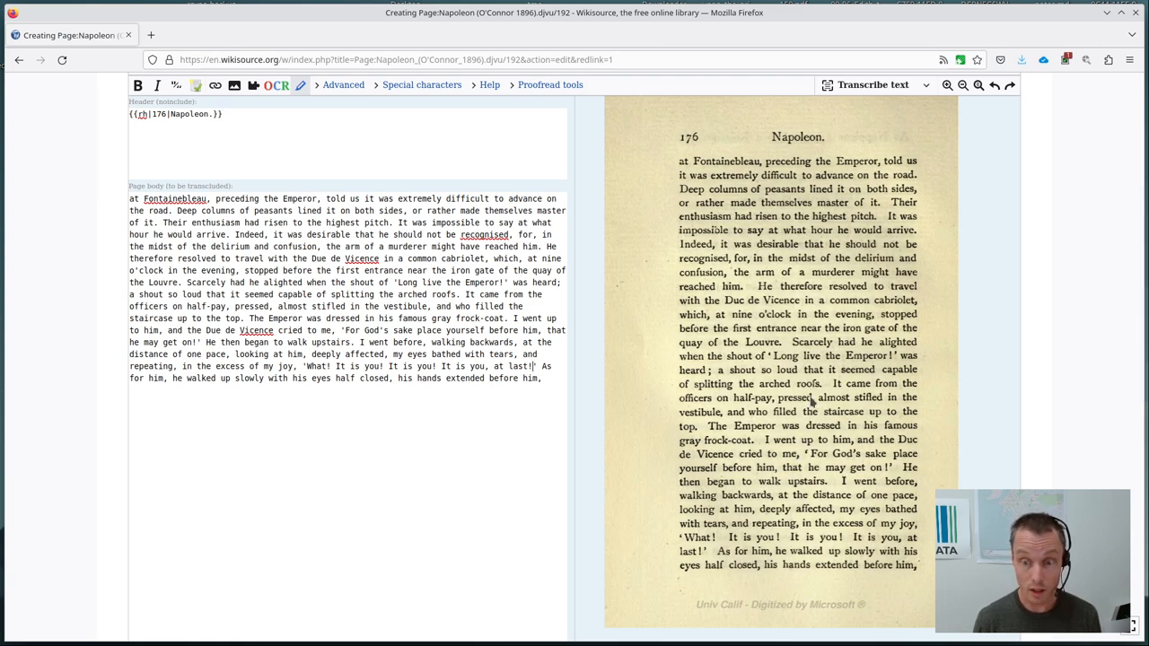
pyautogui.moveTo(433, 428)
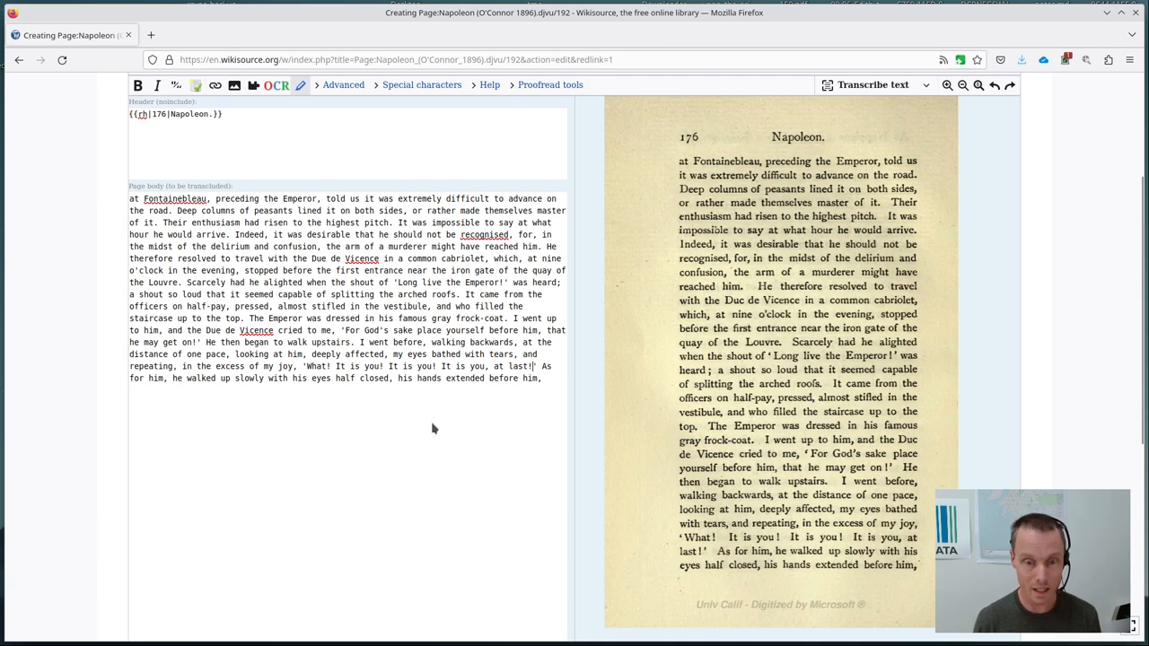
pyautogui.moveTo(439, 429)
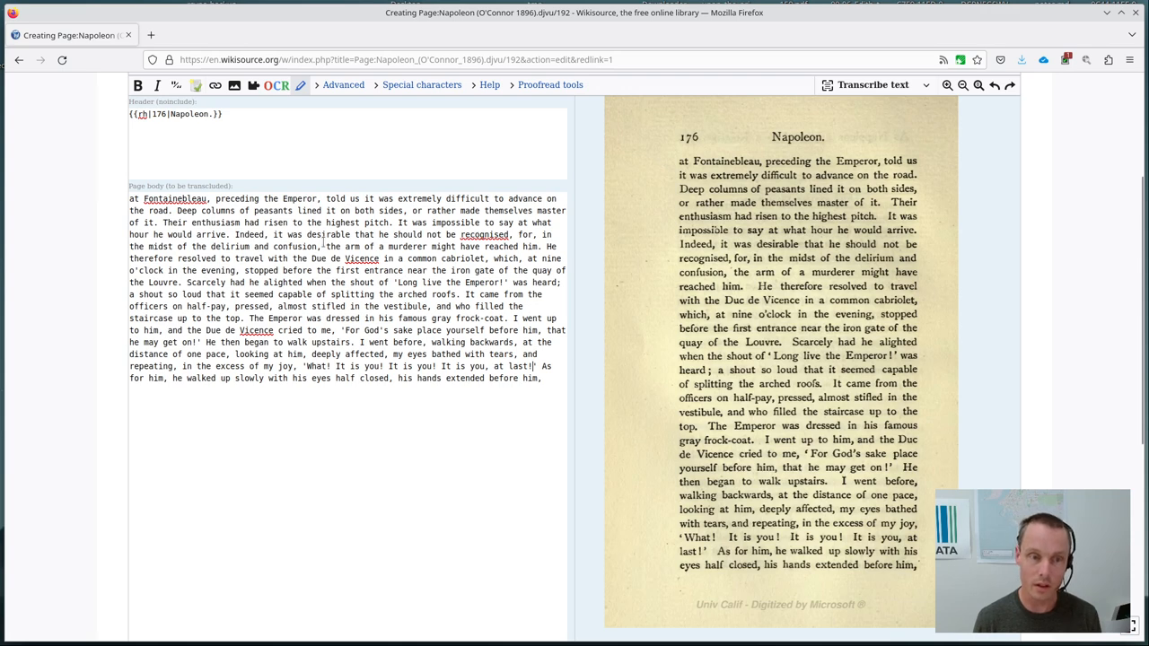
pyautogui.moveTo(467, 454)
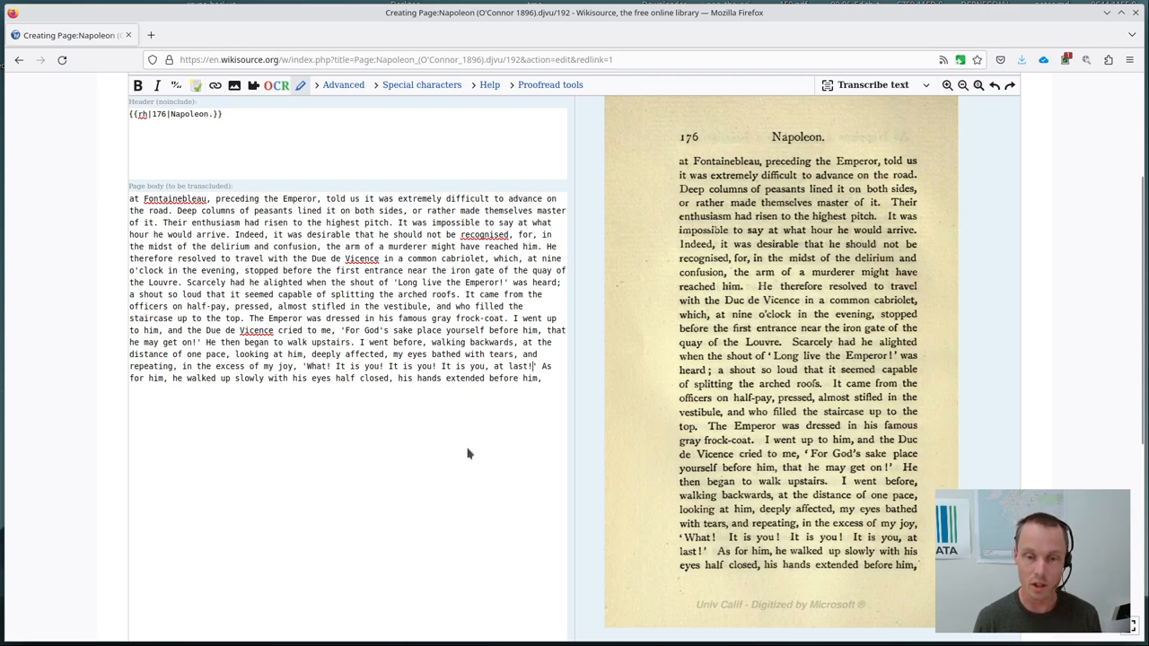
pyautogui.moveTo(371, 410)
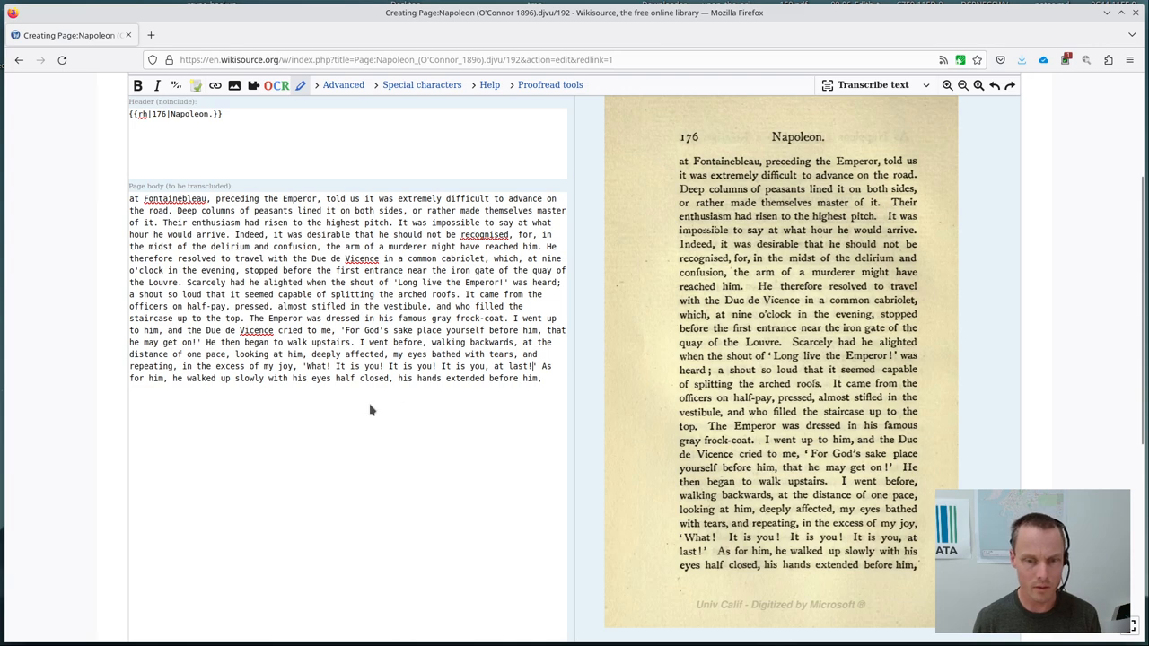
# - Set page 192's status to Proofread and publish it
pyautogui.scroll(-3)
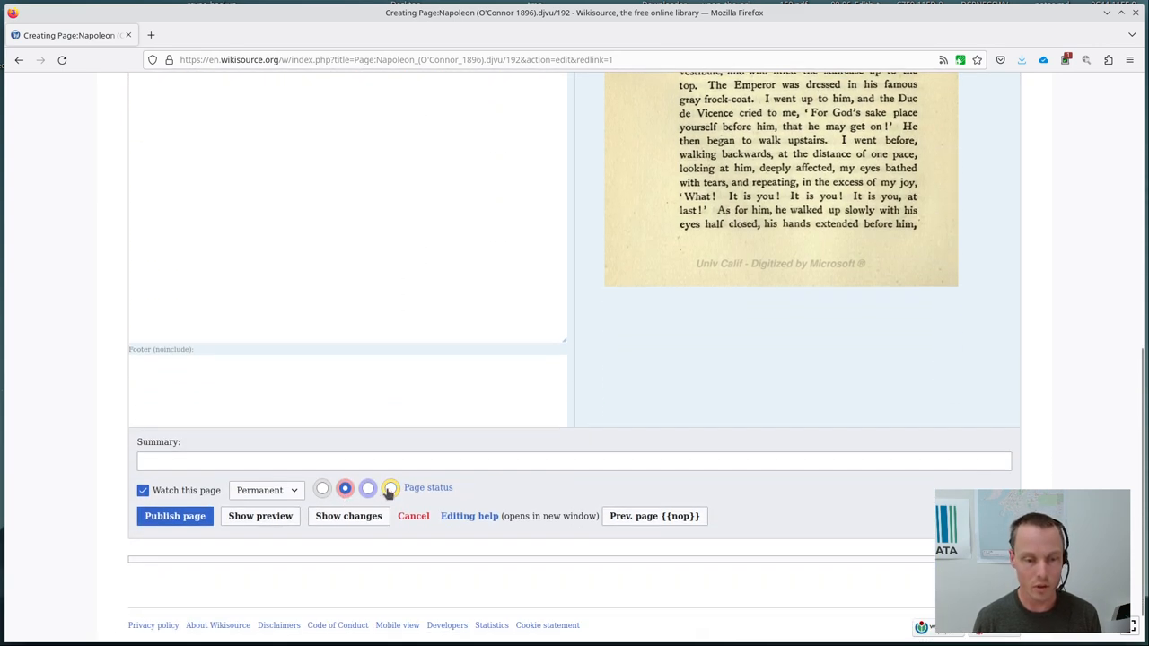
pyautogui.click(391, 487)
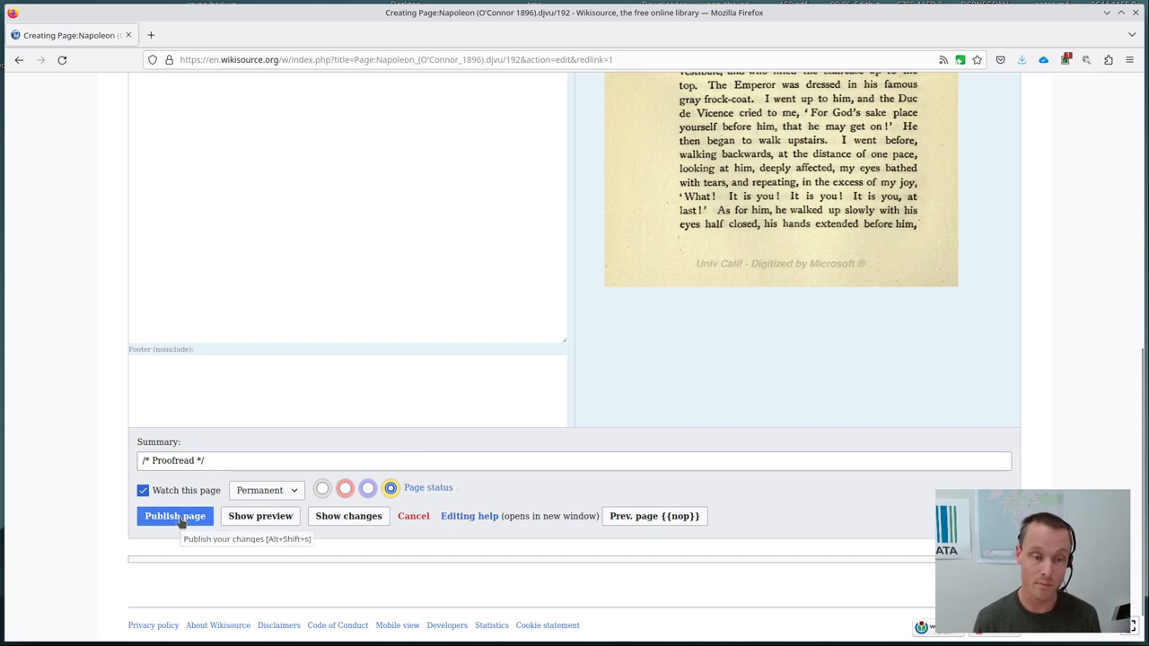
pyautogui.click(174, 515)
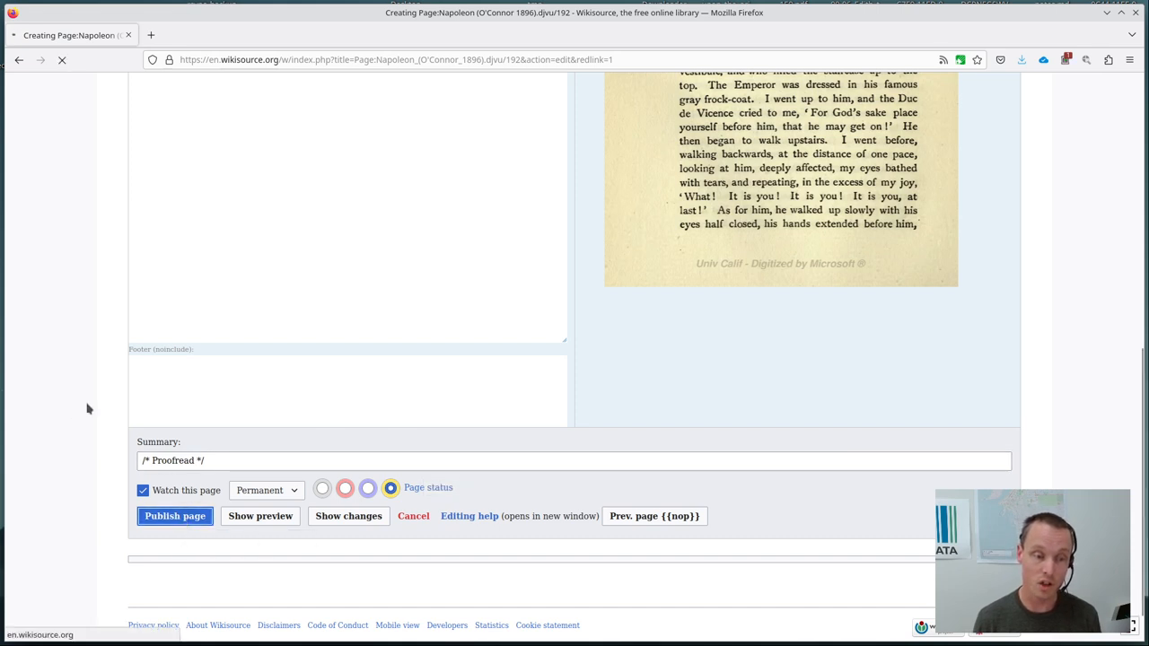
pyautogui.click(174, 516)
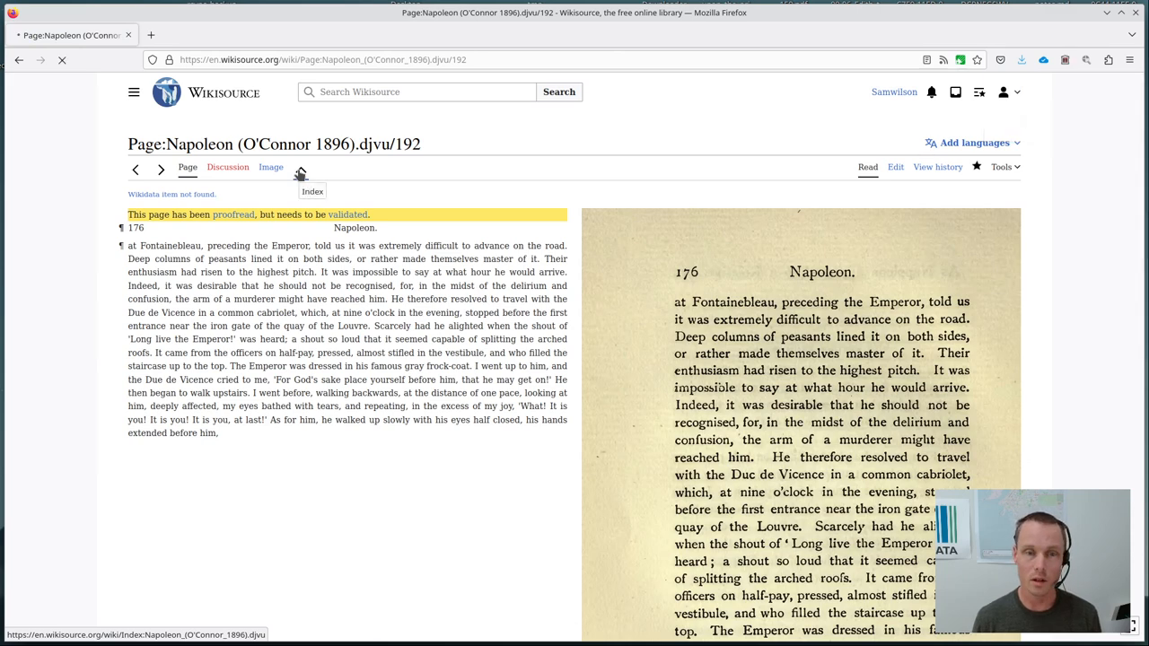
# - Return to the Napoleon index and scroll its grid, now listing page 192
pyautogui.click(297, 167)
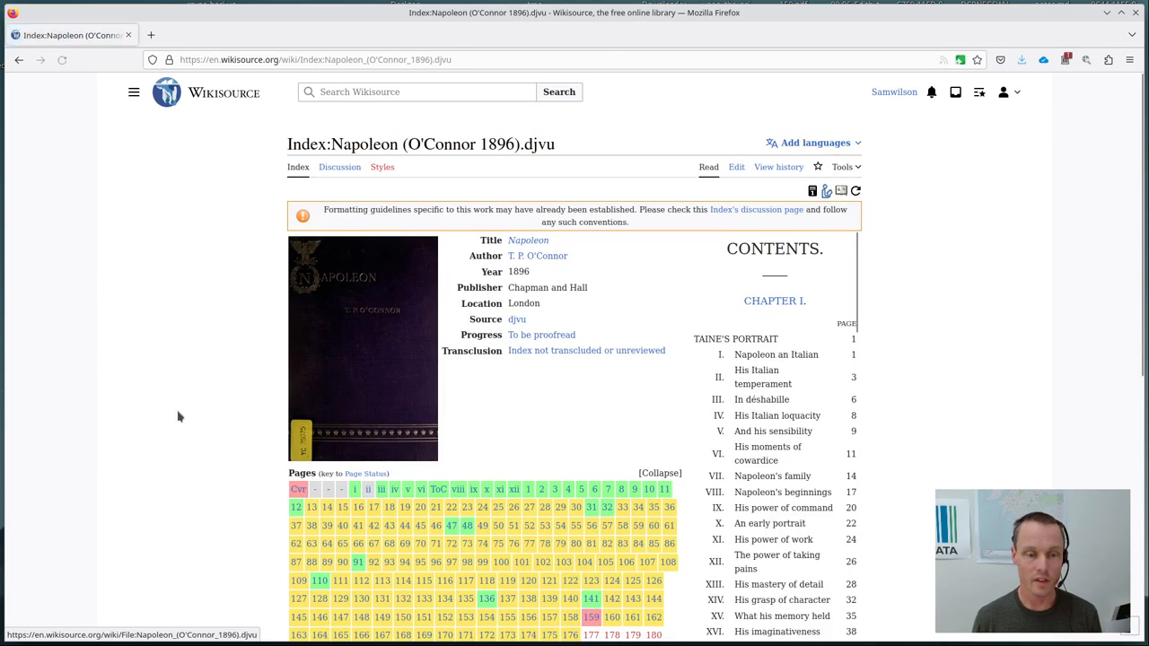
pyautogui.scroll(-3)
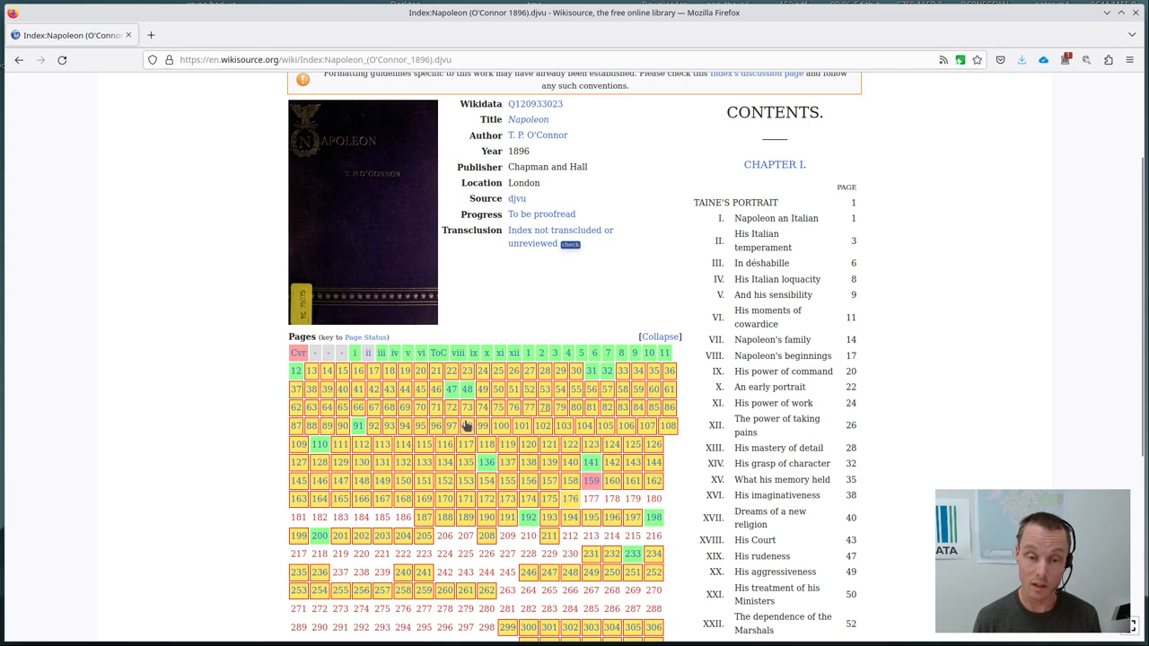
pyautogui.moveTo(154, 451)
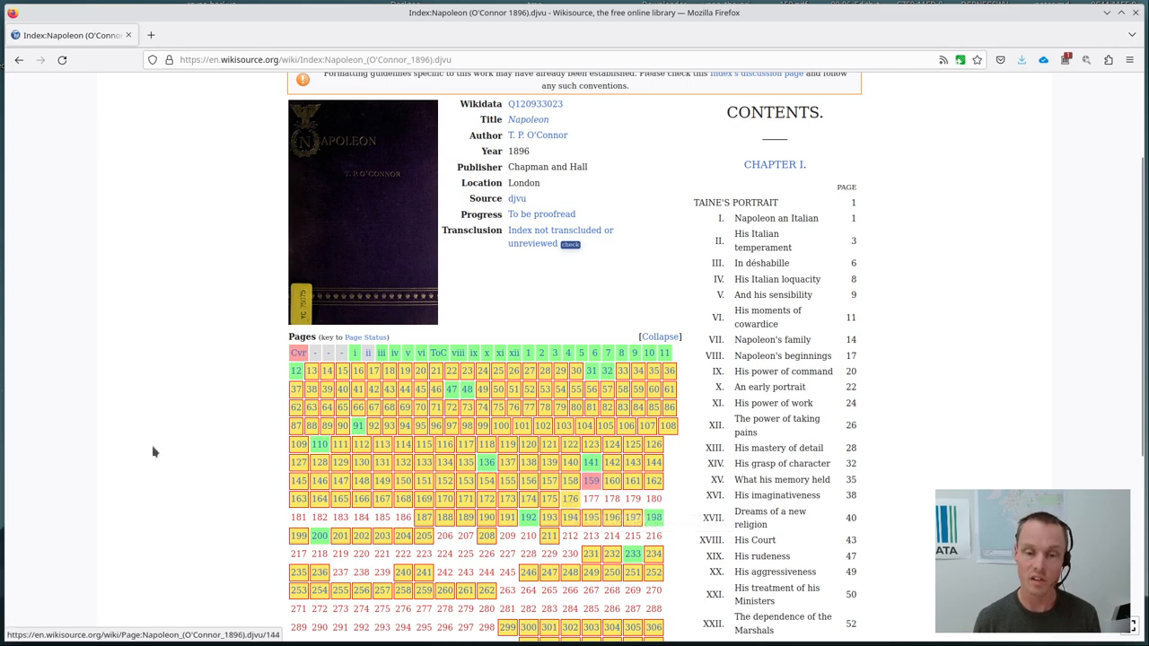
pyautogui.scroll(-3)
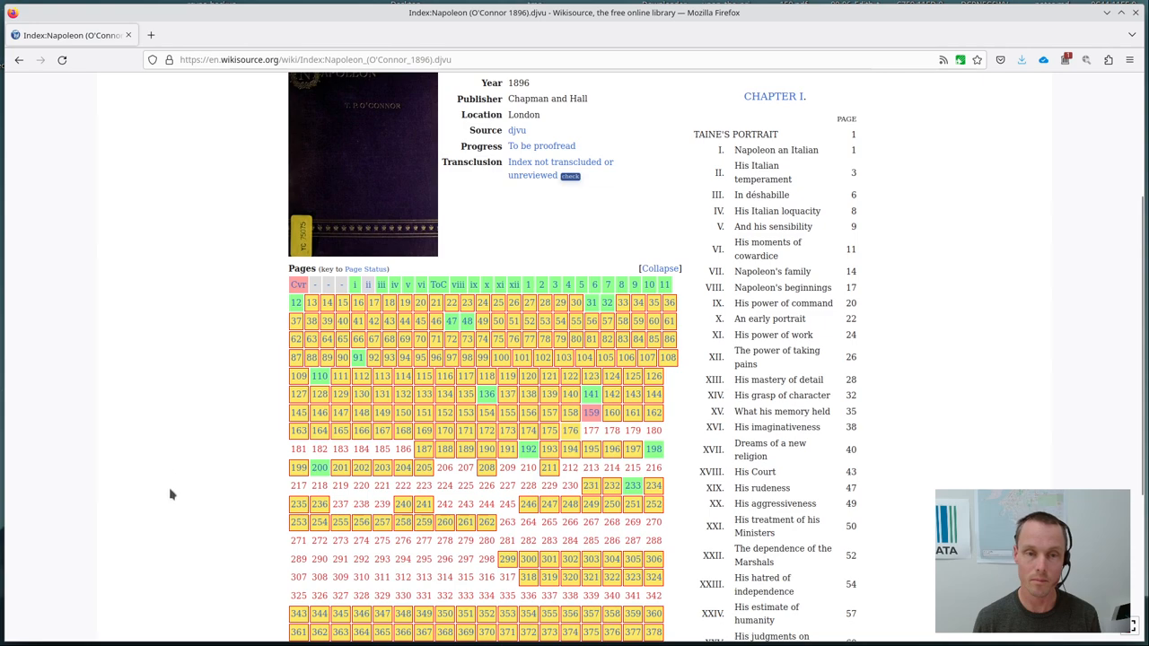
pyautogui.scroll(-3)
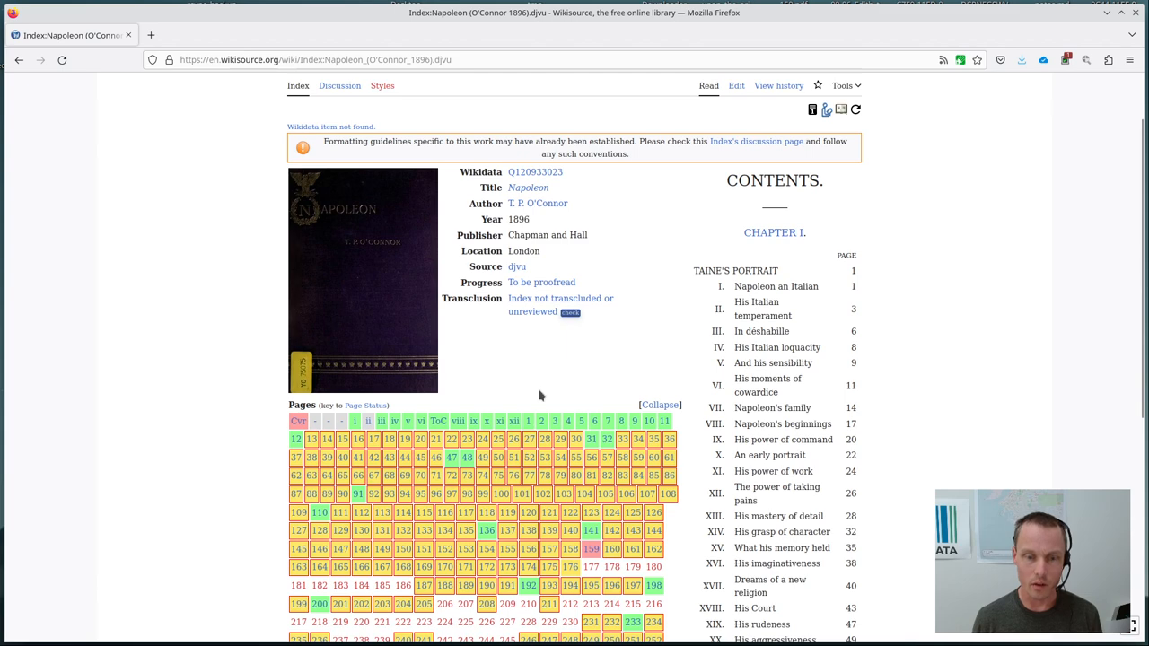
pyautogui.moveTo(538, 367)
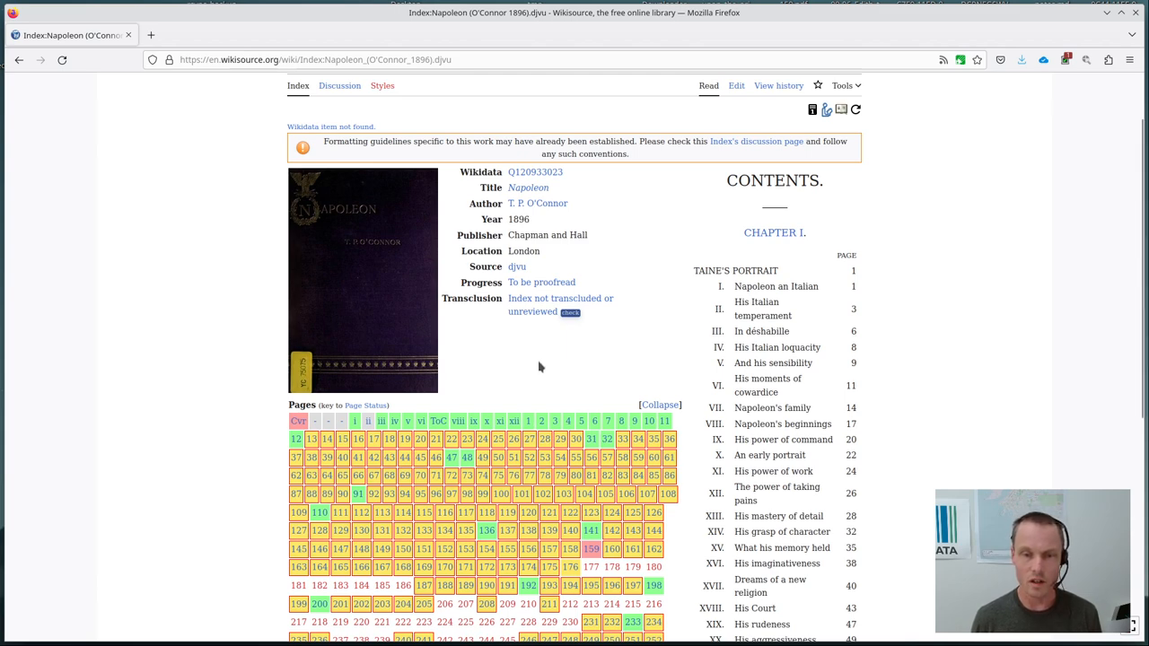
pyautogui.moveTo(417, 457)
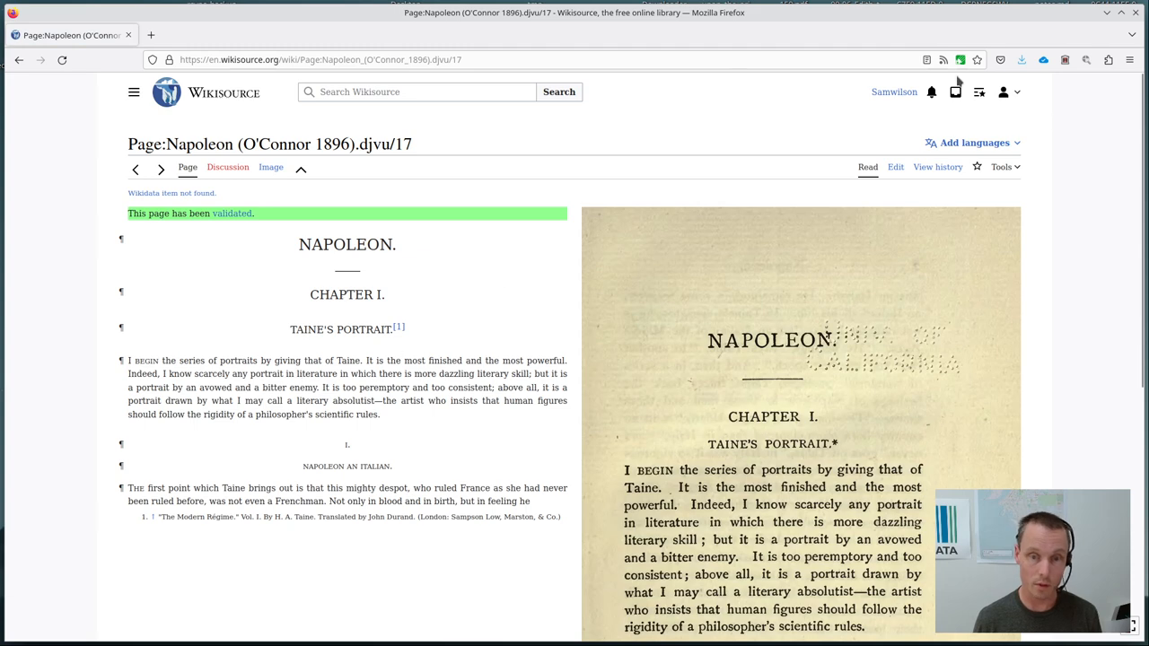
# - Open page 17 in the editor to inspect its {{dhr}}, {{c}}, {{larger}} and {{sc}} markup
pyautogui.click(896, 166)
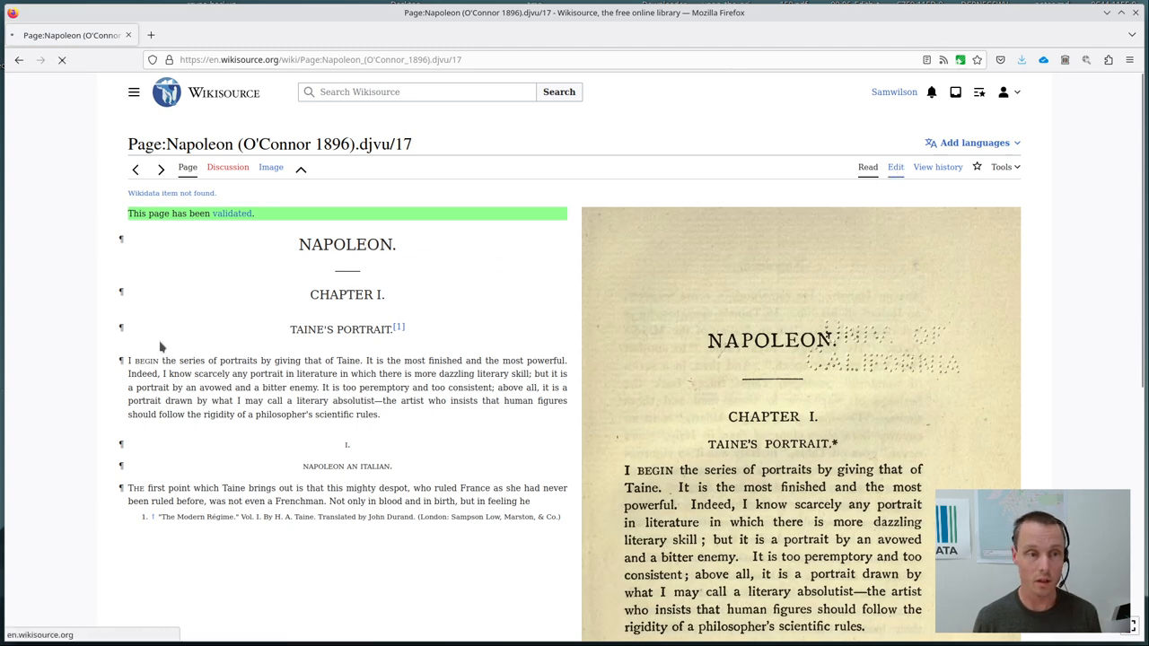
pyautogui.click(895, 166)
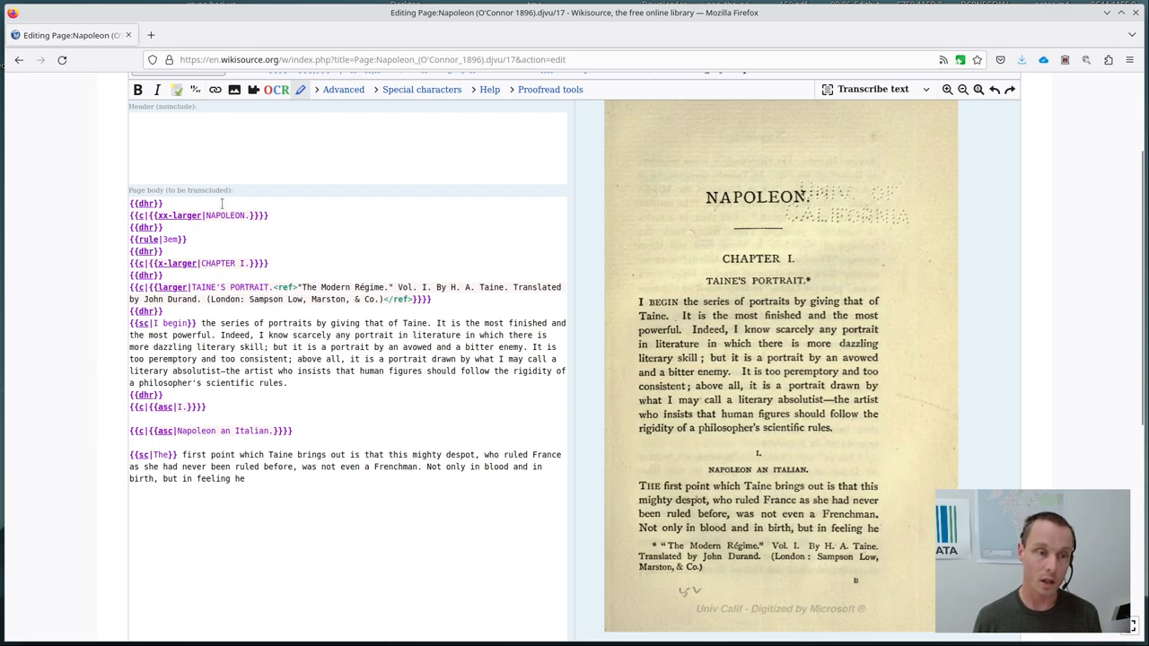
pyautogui.moveTo(346, 258)
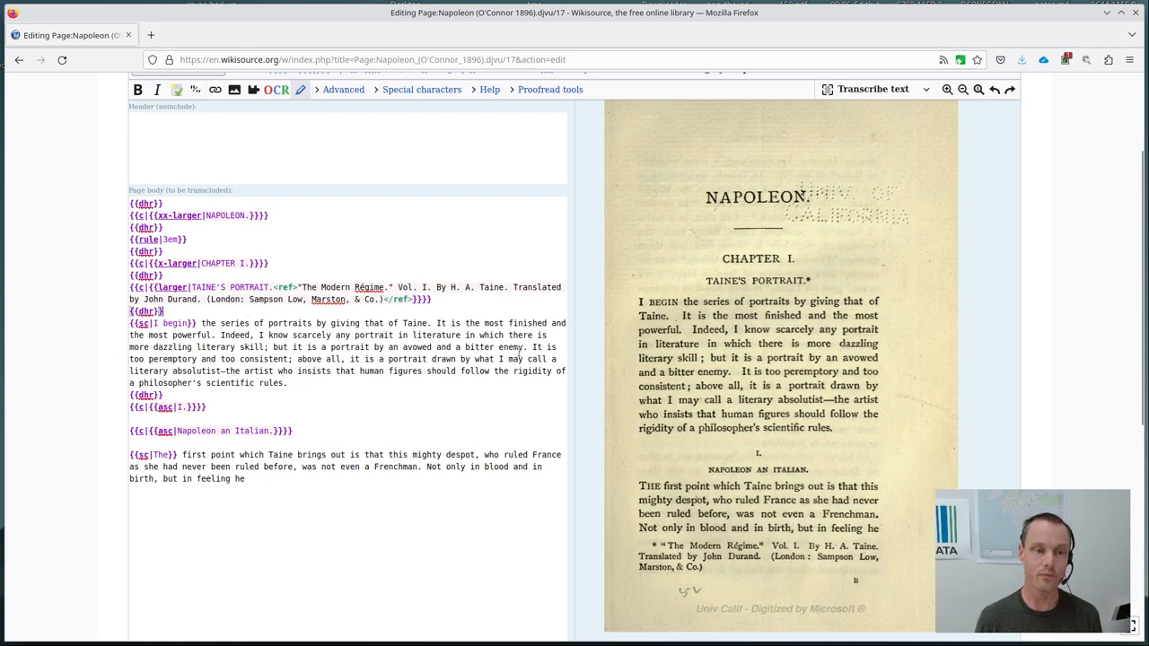
pyautogui.moveTo(644, 312)
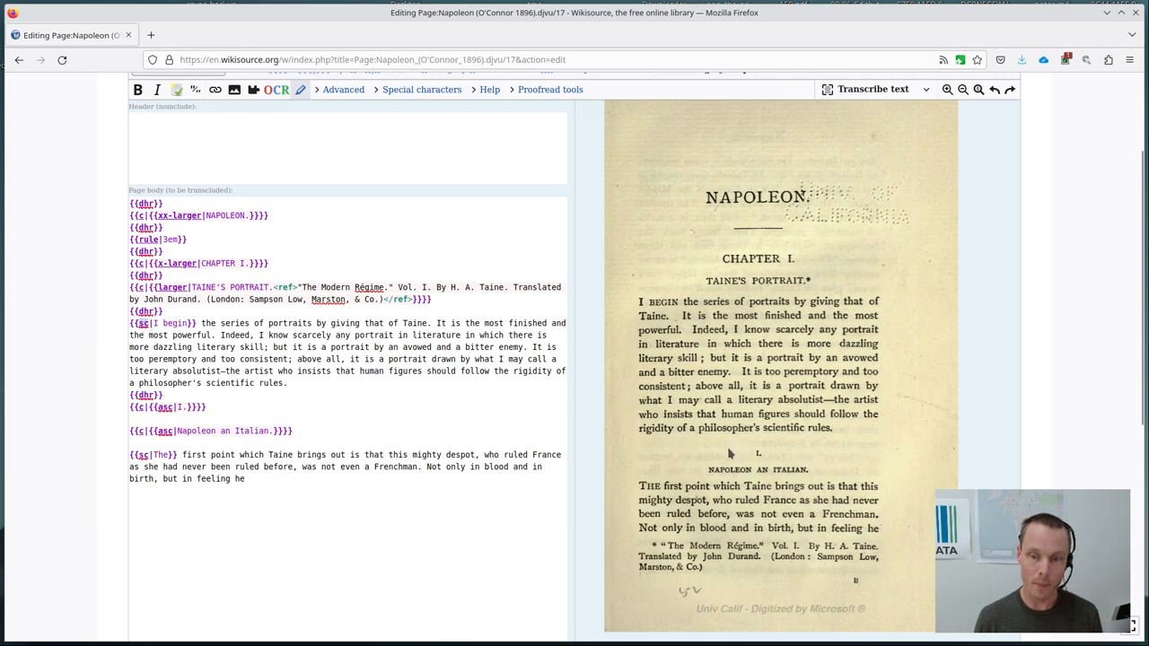
pyautogui.moveTo(753, 478)
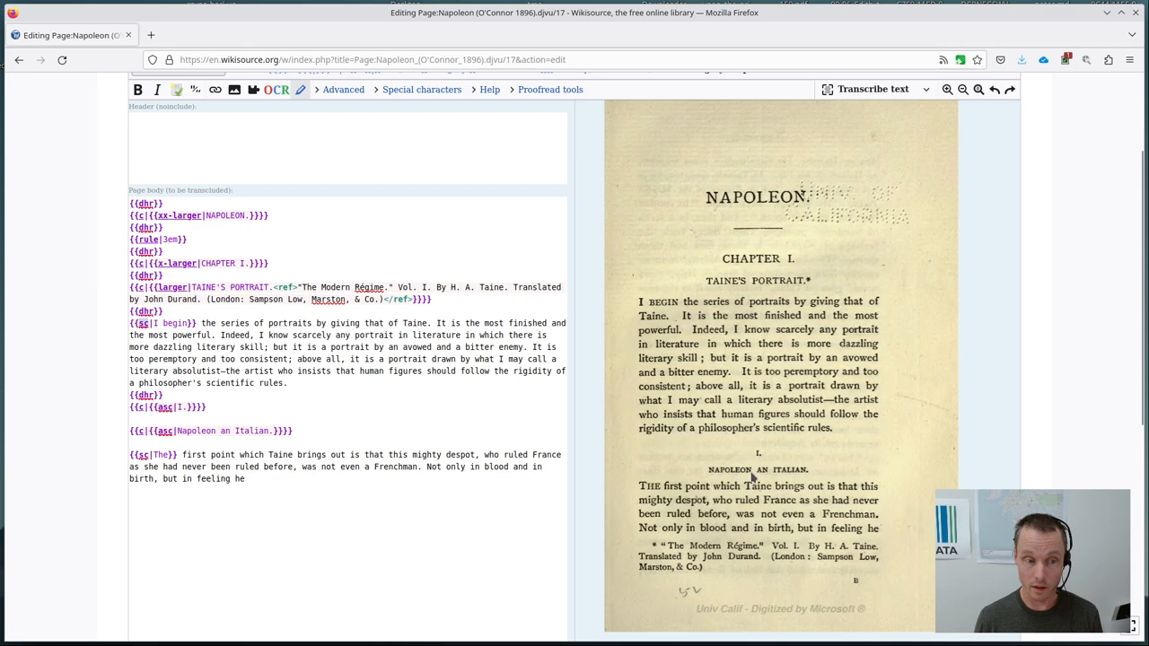
pyautogui.moveTo(779, 477)
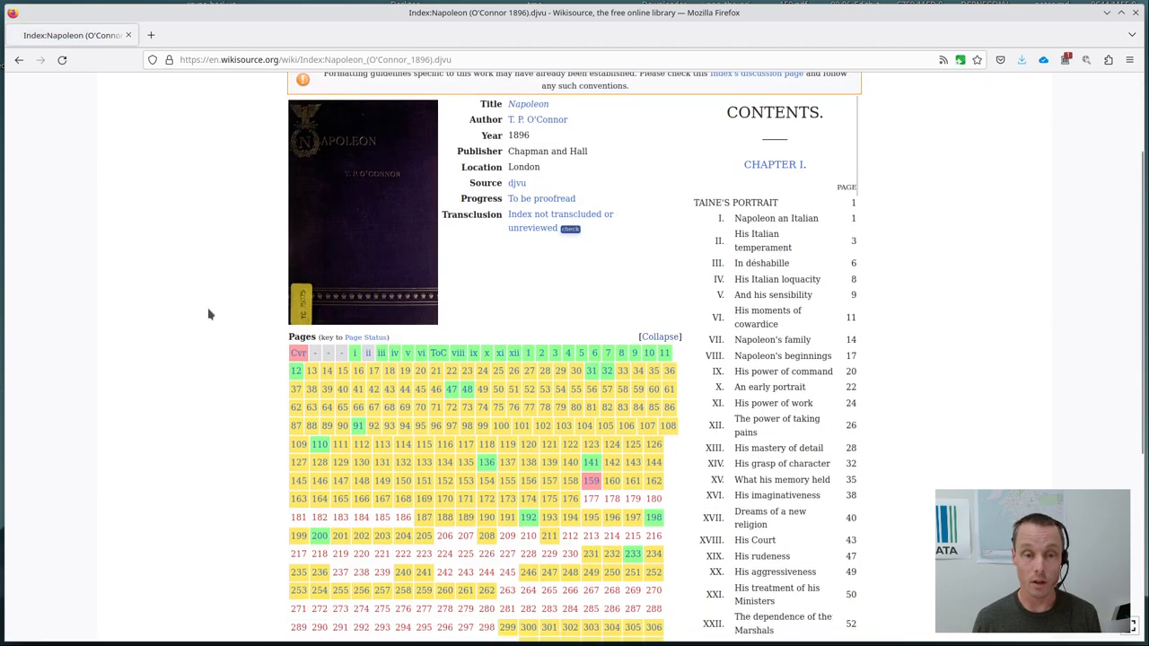
# - Scroll down the Napoleon (O'Connor 1896) index page to bring the page-status grid into view
pyautogui.scroll(-3)
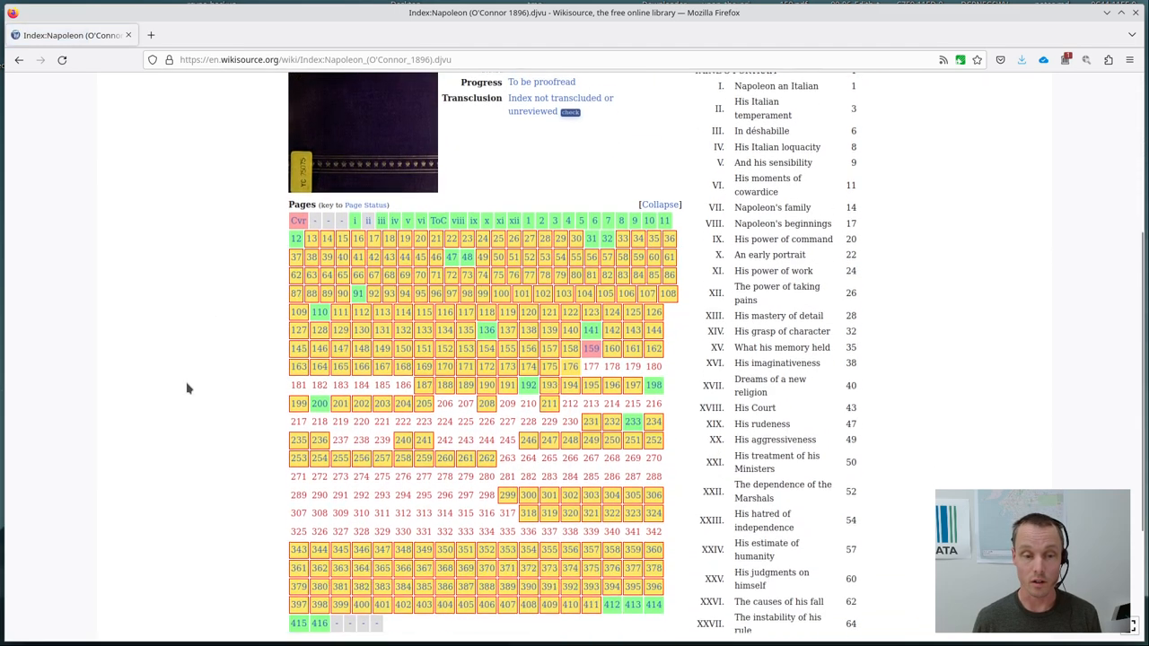
pyautogui.scroll(-3)
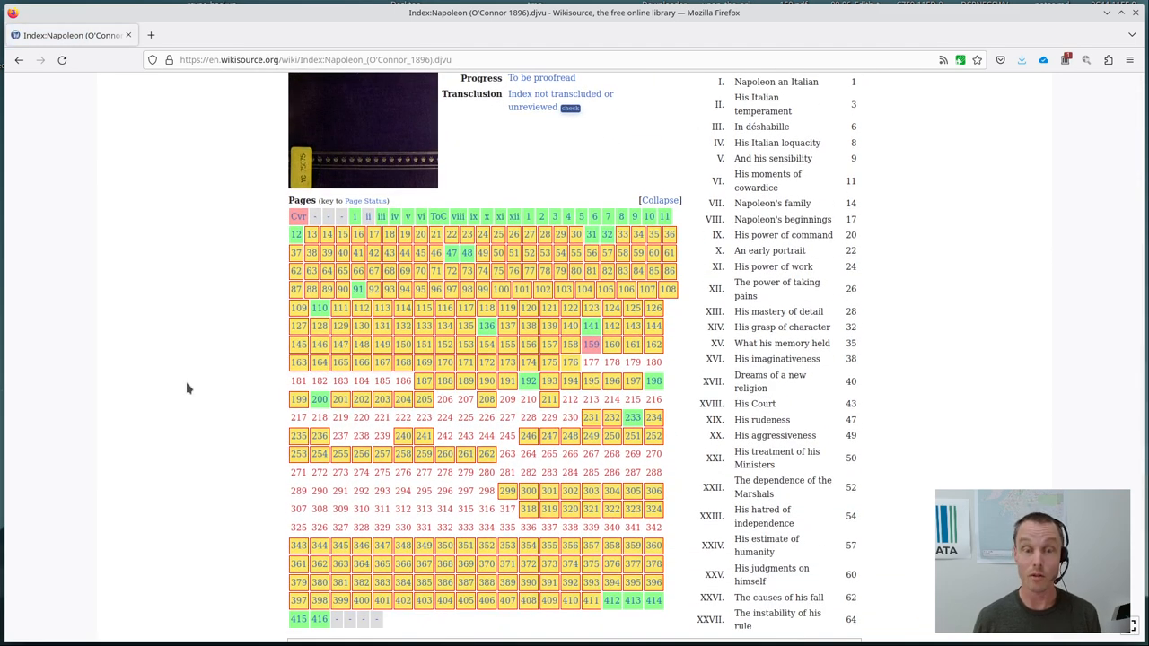